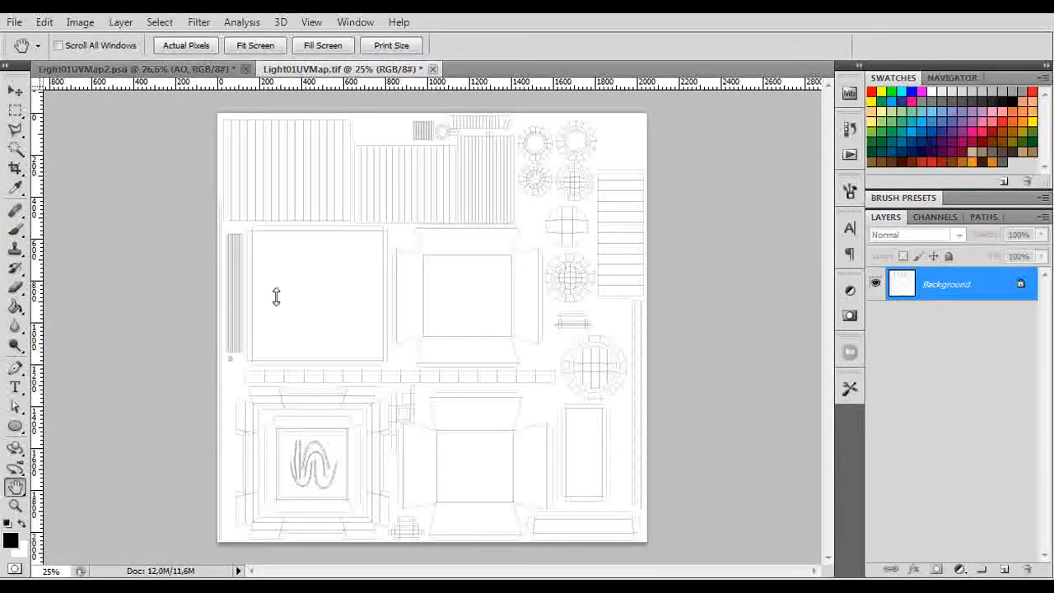
{"action": "mouse_move", "coordinate": [308, 330]}
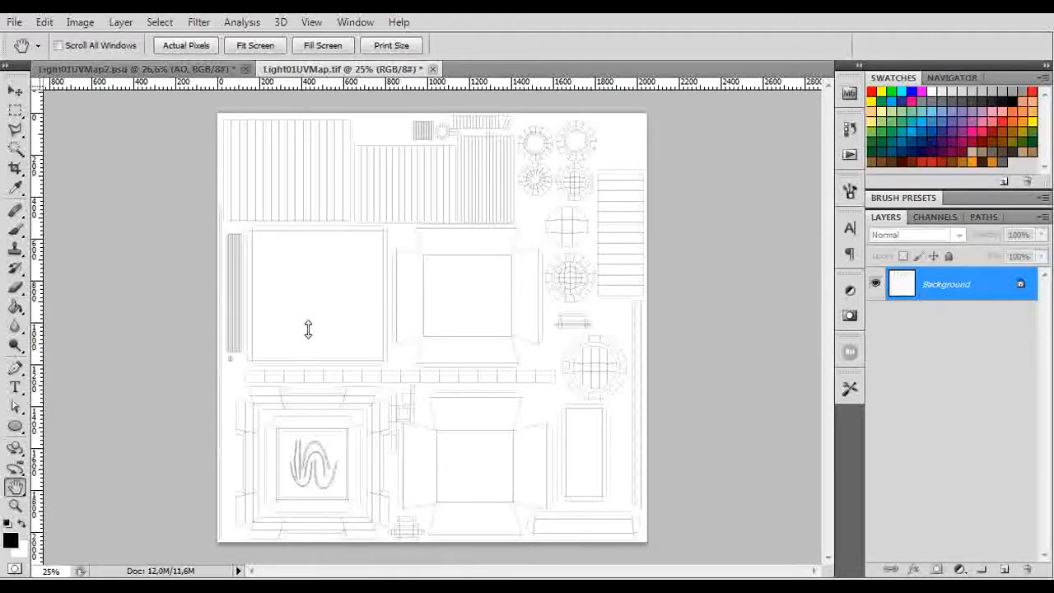
{"action": "mouse_move", "coordinate": [266, 206]}
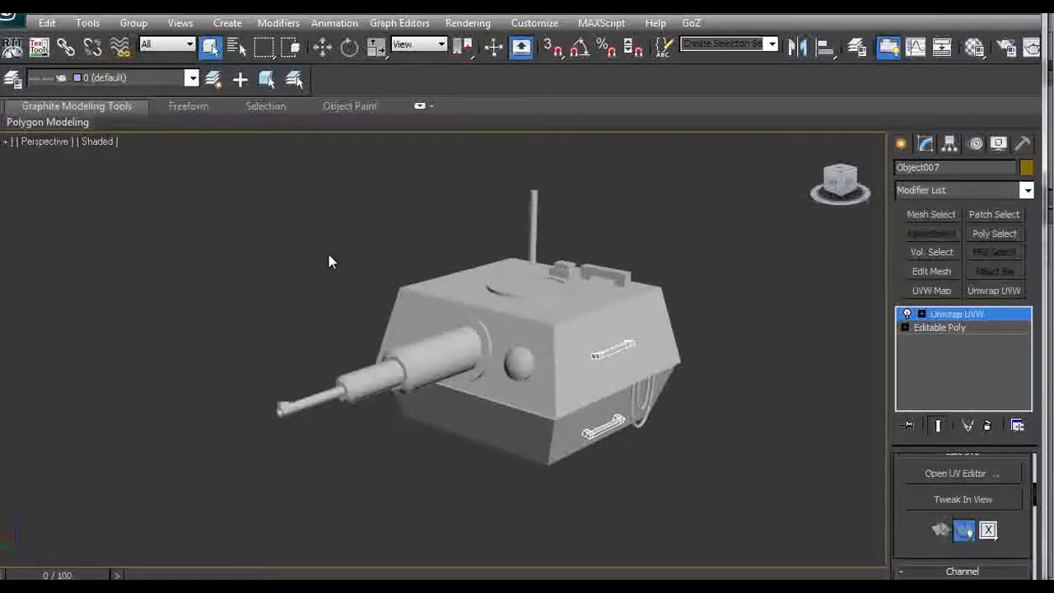
- Orbit around the turret to inspect it and check its Unwrap UVW modifier
{"action": "left_click_drag", "start_coordinate": [329, 262], "coordinate": [506, 171]}
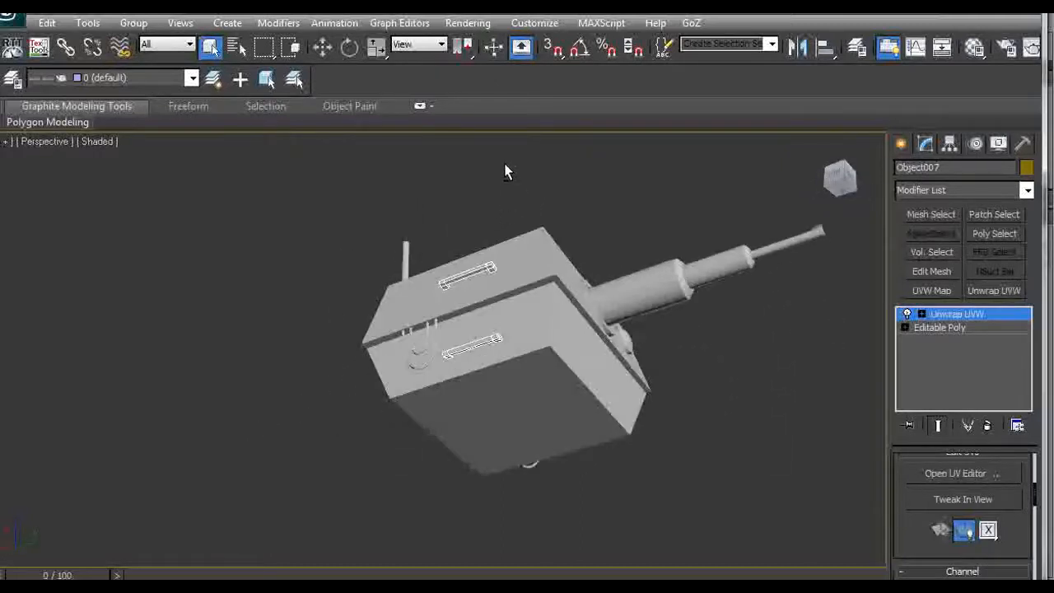
{"action": "left_click_drag", "start_coordinate": [506, 171], "coordinate": [363, 237]}
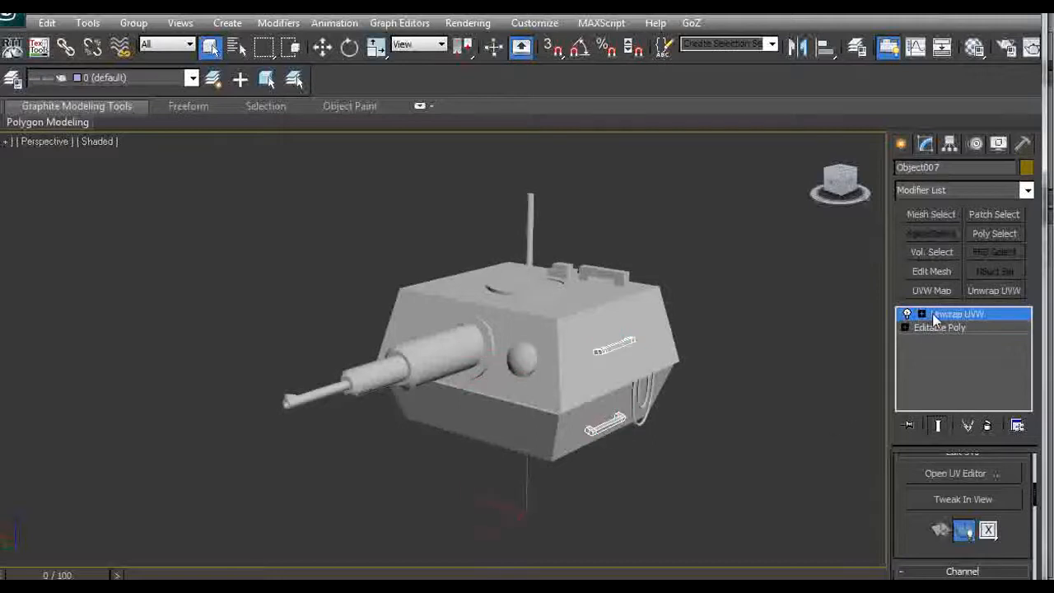
{"action": "left_click", "coordinate": [939, 327]}
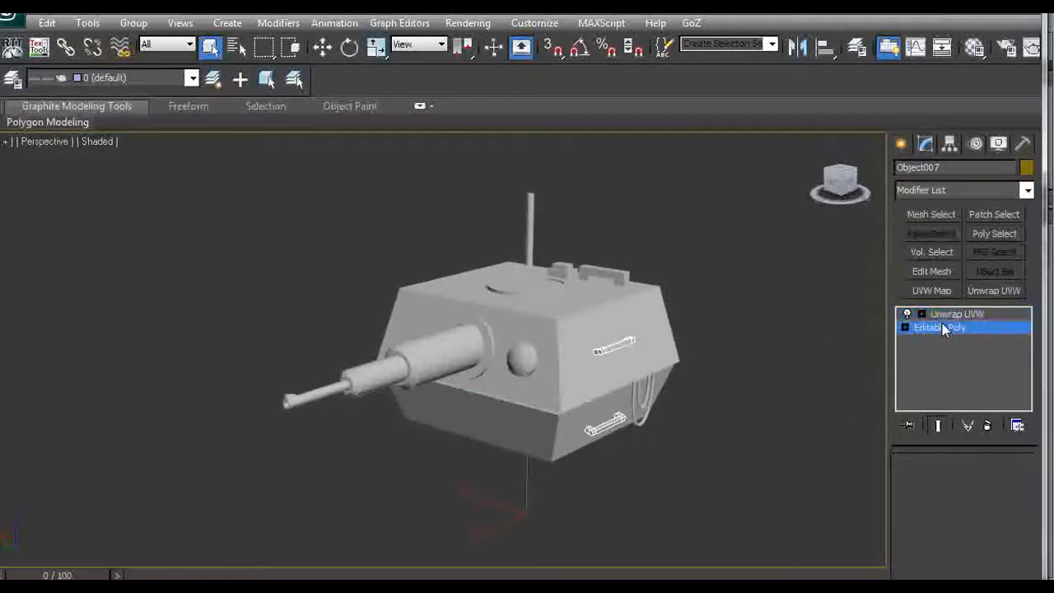
{"action": "left_click", "coordinate": [939, 327]}
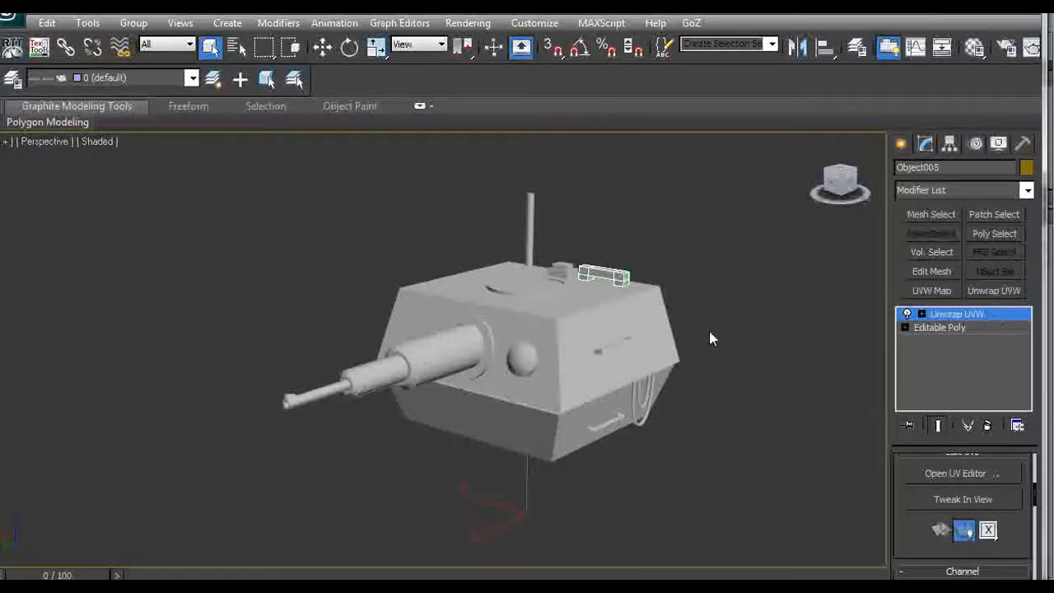
{"action": "mouse_move", "coordinate": [621, 416]}
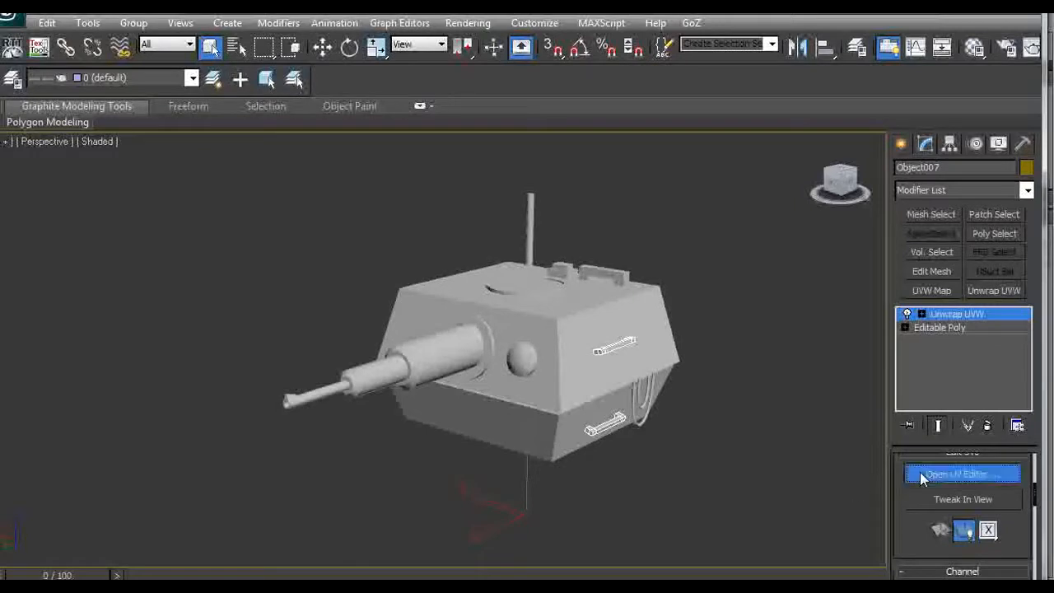
- Over a checker preview, drag the stray shell into the 0–1 square and pack-normalize
{"action": "left_click", "coordinate": [961, 473]}
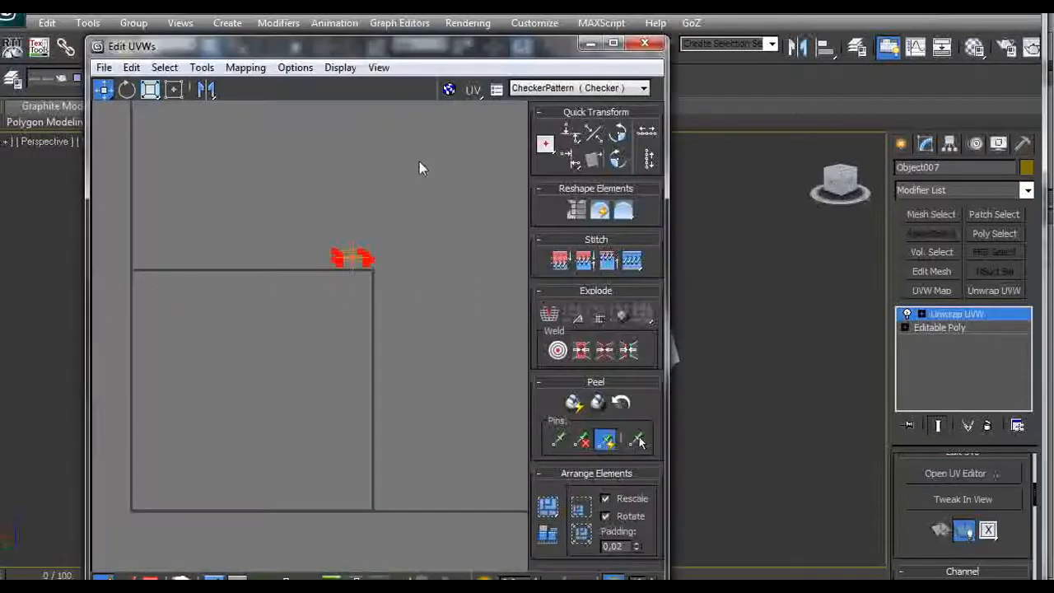
{"action": "left_click", "coordinate": [449, 88]}
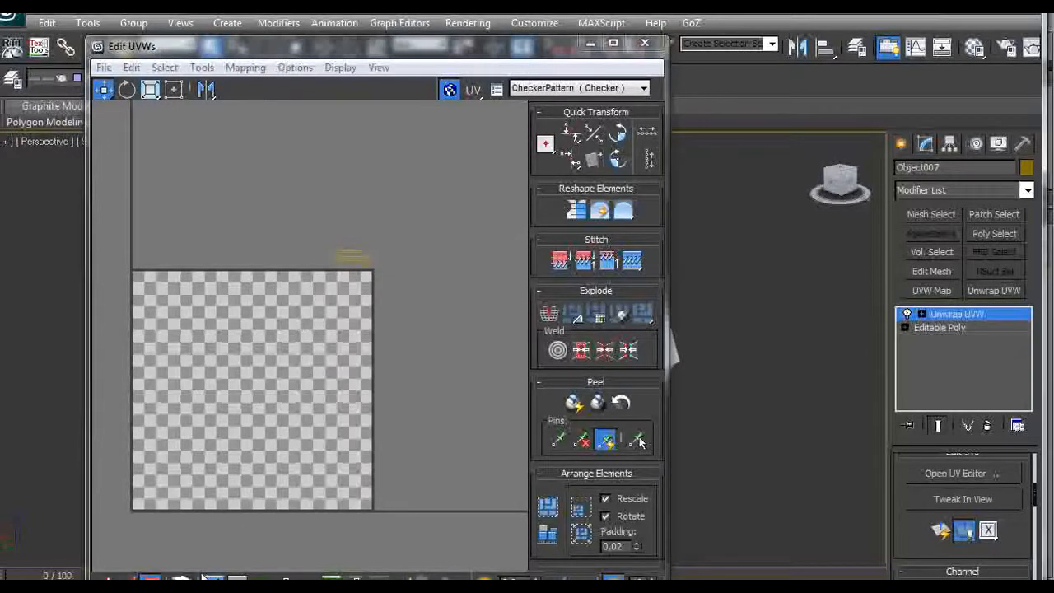
{"action": "left_click", "coordinate": [350, 257]}
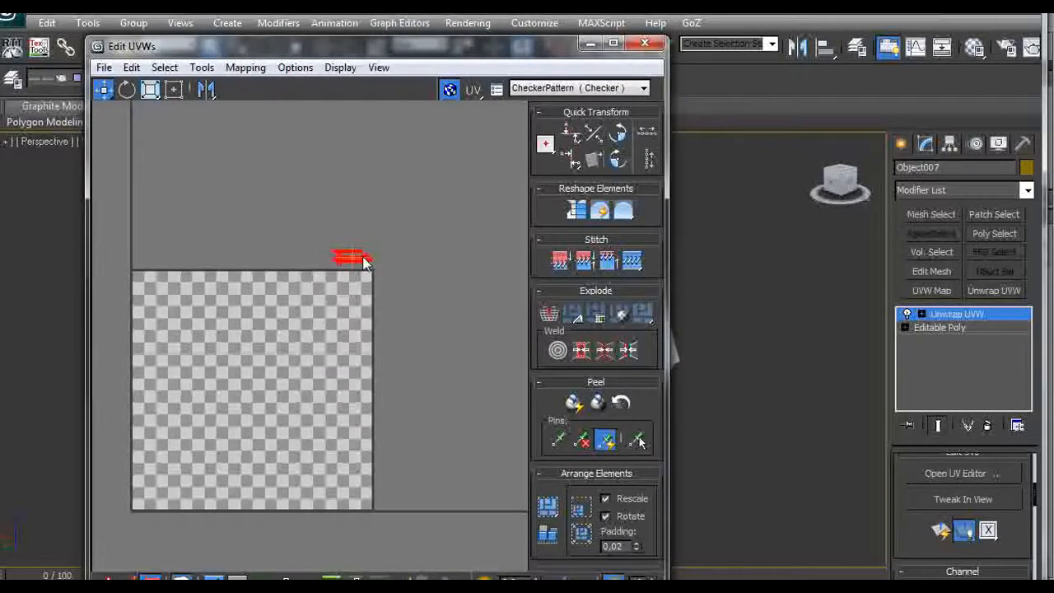
{"action": "left_click_drag", "start_coordinate": [347, 255], "coordinate": [268, 411]}
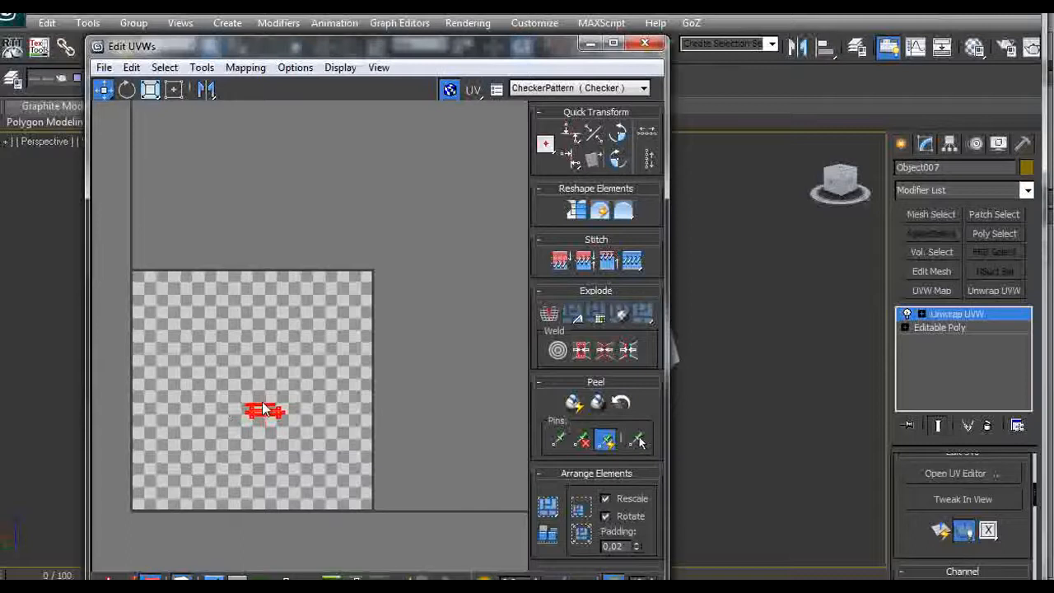
{"action": "mouse_move", "coordinate": [264, 399]}
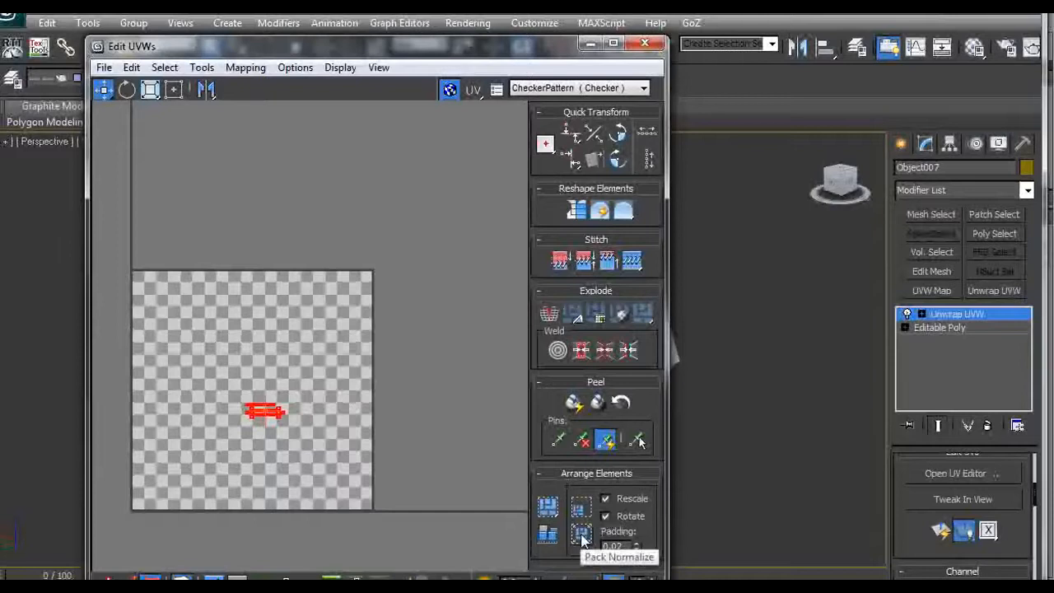
{"action": "left_click", "coordinate": [582, 533]}
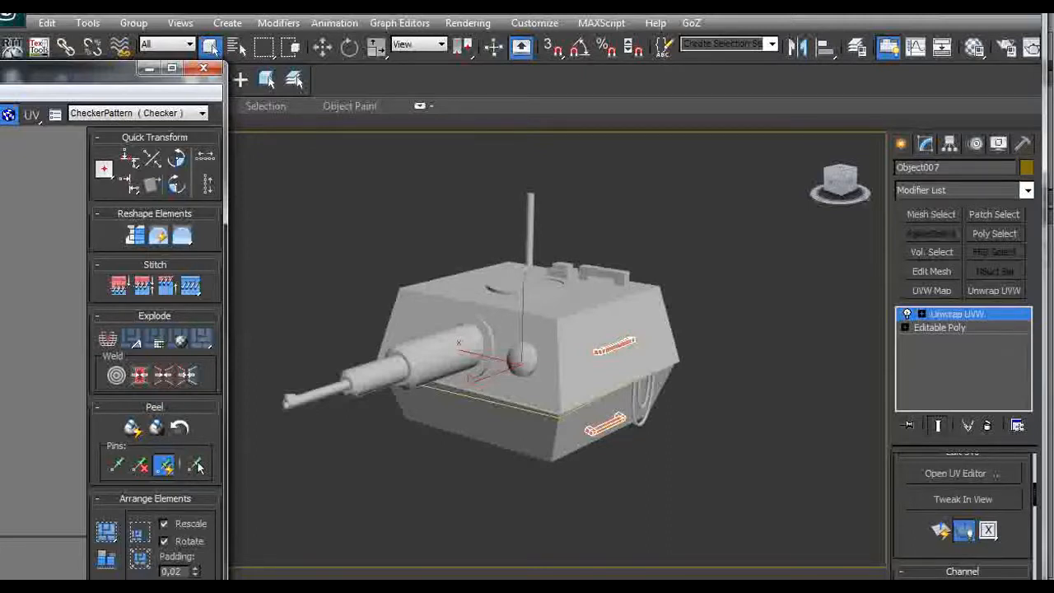
- Reopen the UV editor on the handle and rail islands along the square's bottom
{"action": "left_click", "coordinate": [955, 472]}
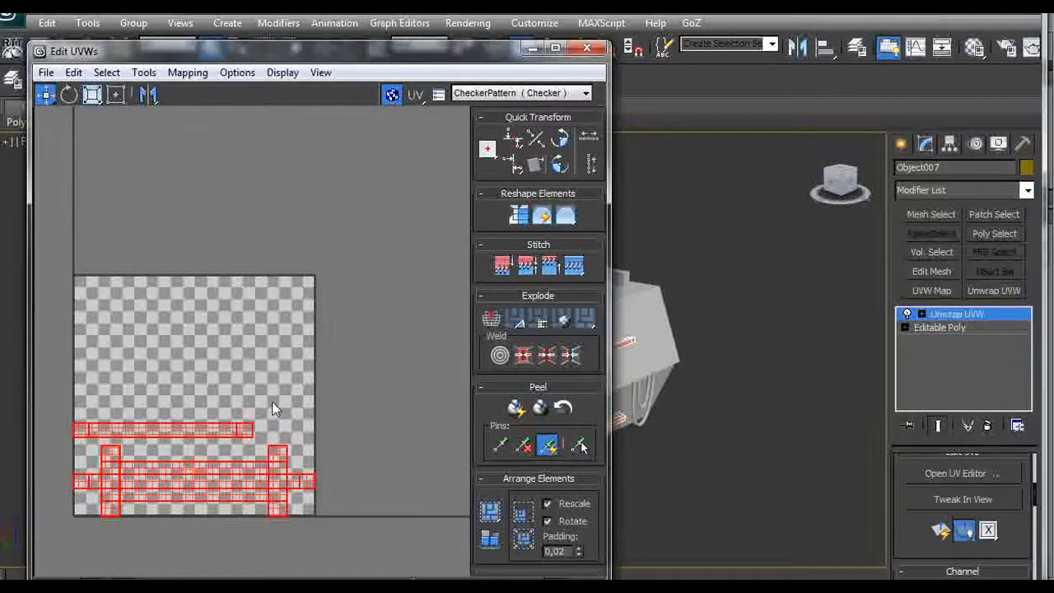
{"action": "mouse_move", "coordinate": [175, 335]}
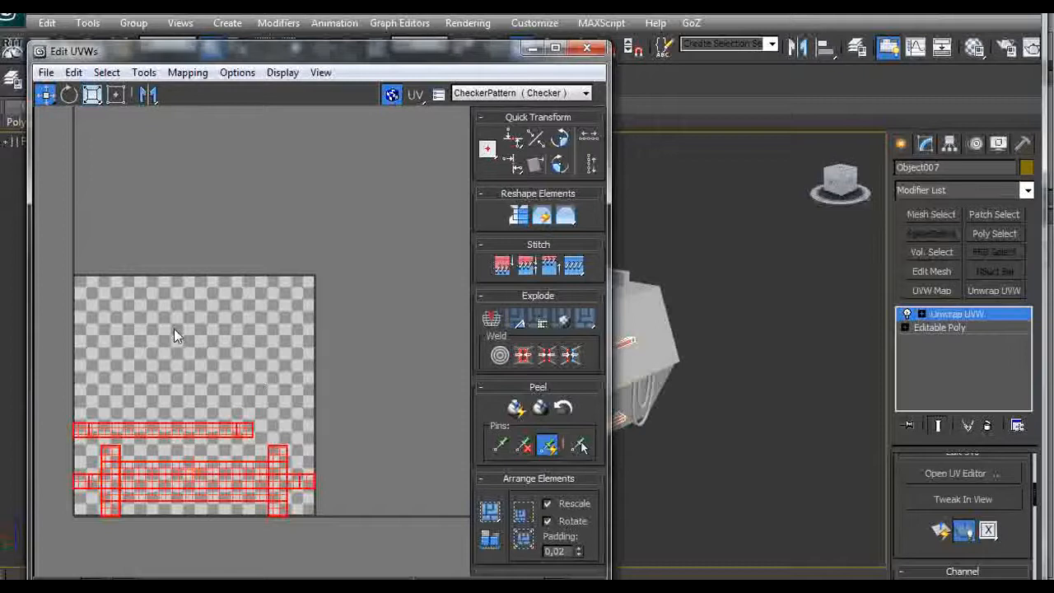
{"action": "mouse_move", "coordinate": [276, 269]}
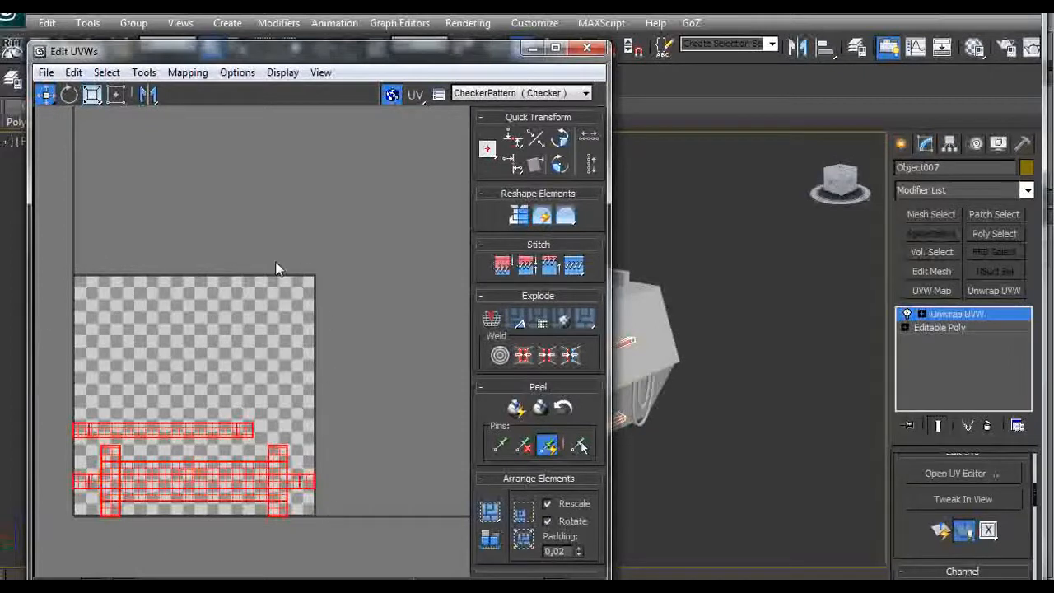
{"action": "mouse_move", "coordinate": [381, 375]}
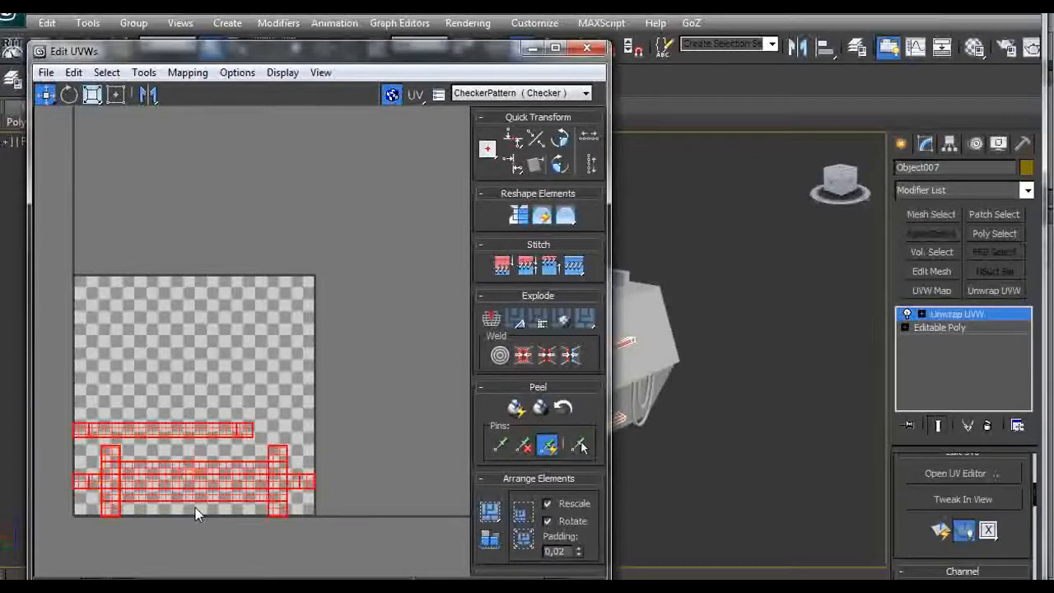
{"action": "mouse_move", "coordinate": [231, 445]}
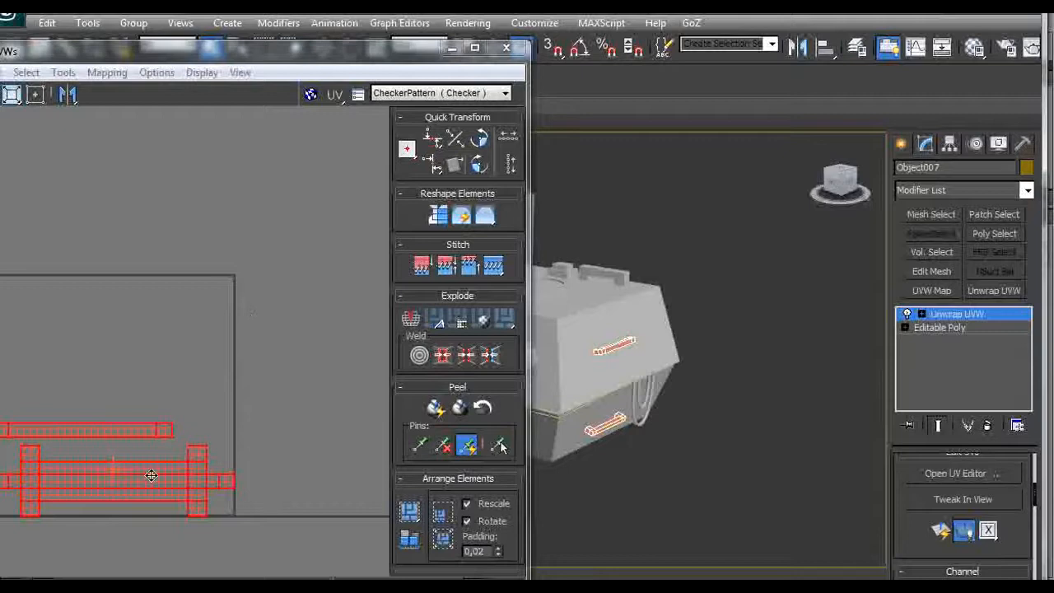
- Nudge the small shell above the square, toggle the checker map, and close Edit UVWs
{"action": "left_click_drag", "start_coordinate": [151, 476], "coordinate": [321, 224]}
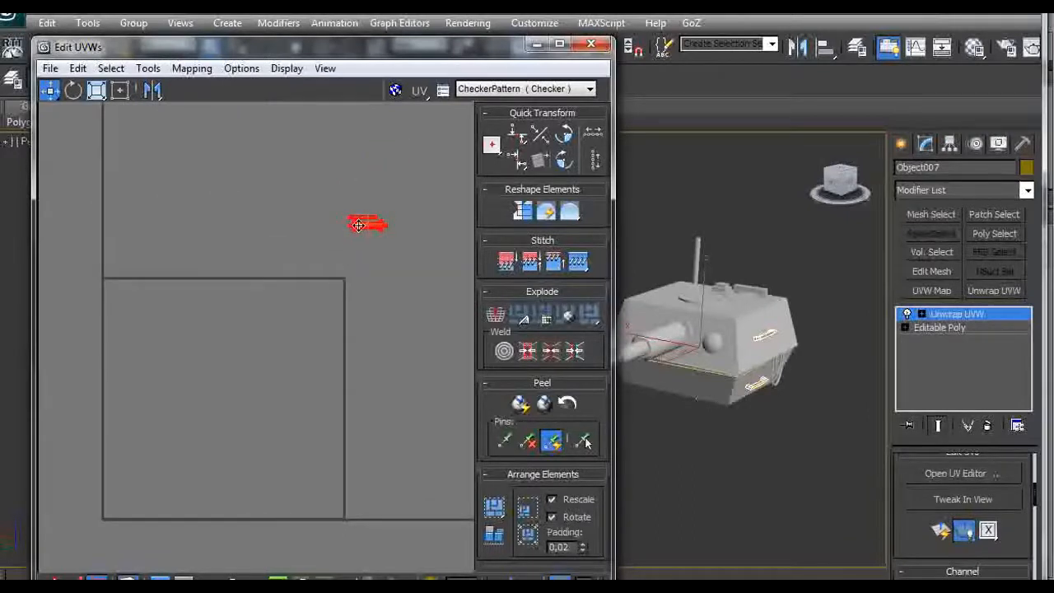
{"action": "left_click_drag", "start_coordinate": [366, 225], "coordinate": [321, 257]}
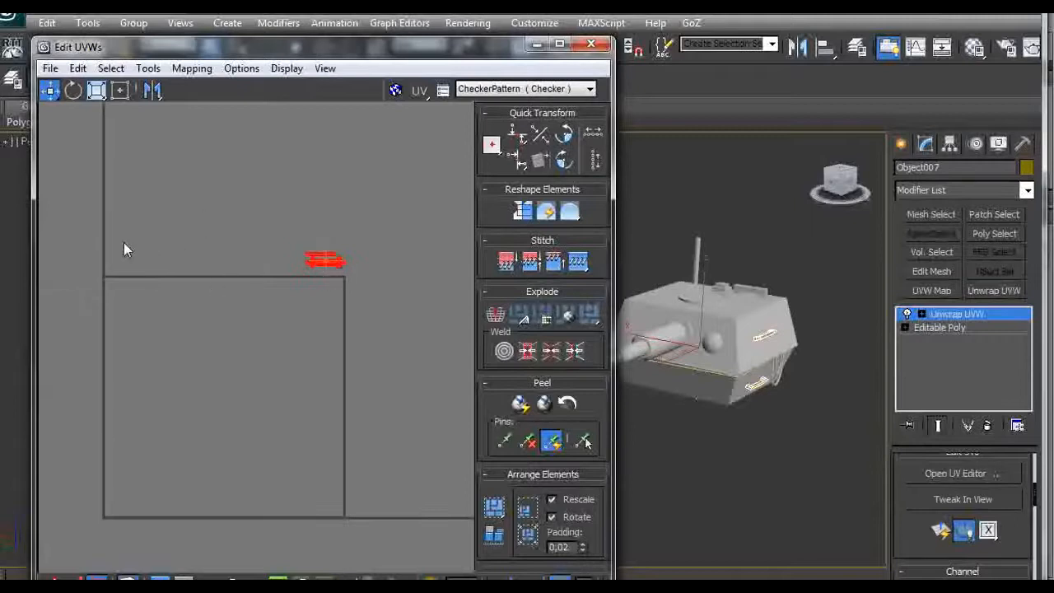
{"action": "left_click", "coordinate": [395, 90]}
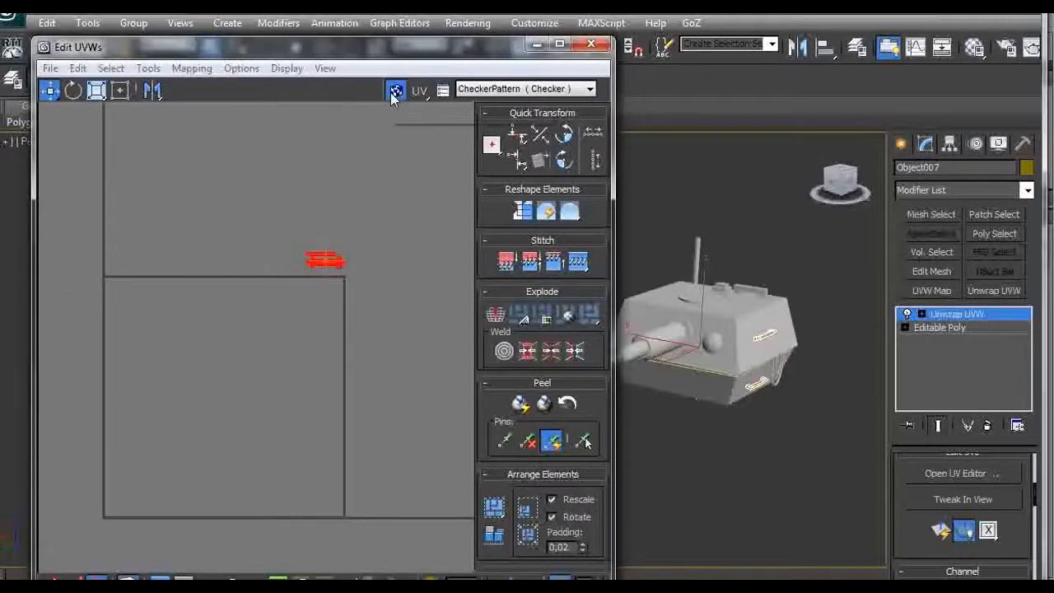
{"action": "left_click", "coordinate": [395, 89]}
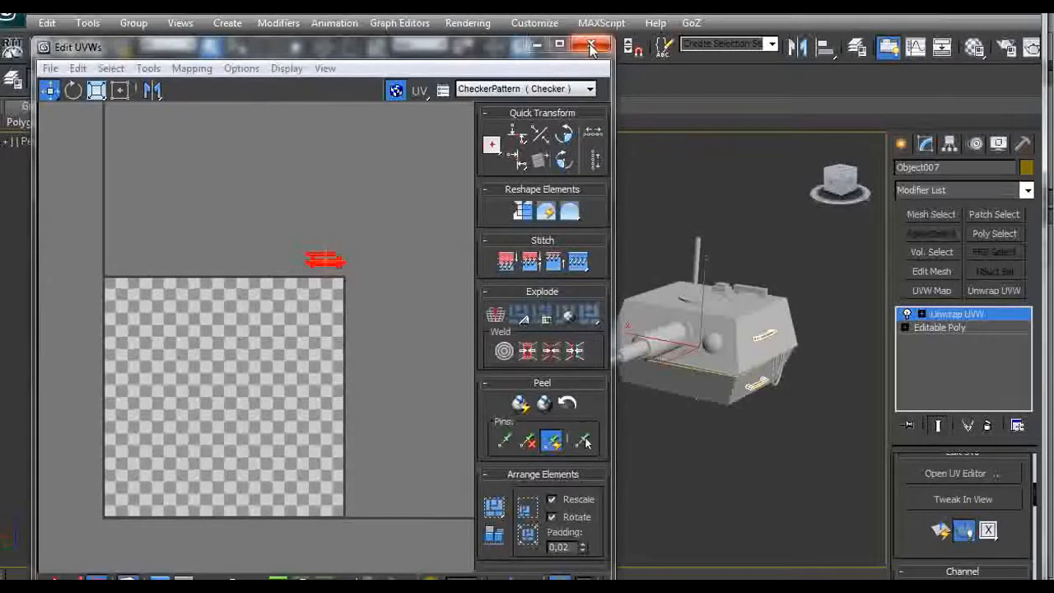
{"action": "left_click", "coordinate": [592, 46]}
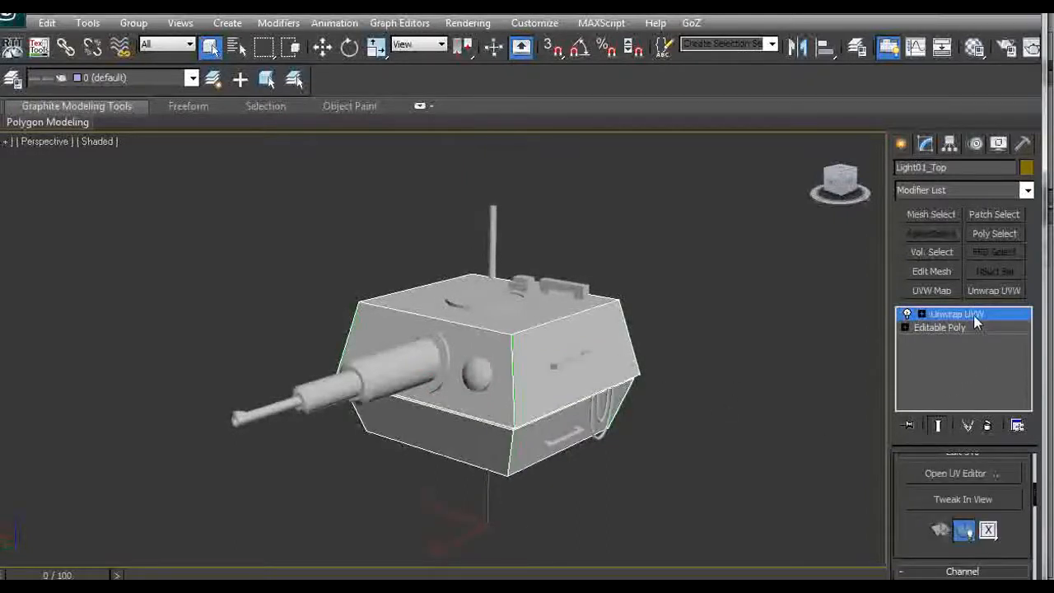
- Collapse Unwrap UVW and attach Object001–Object009 into one editable poly
{"action": "right_click", "coordinate": [957, 314]}
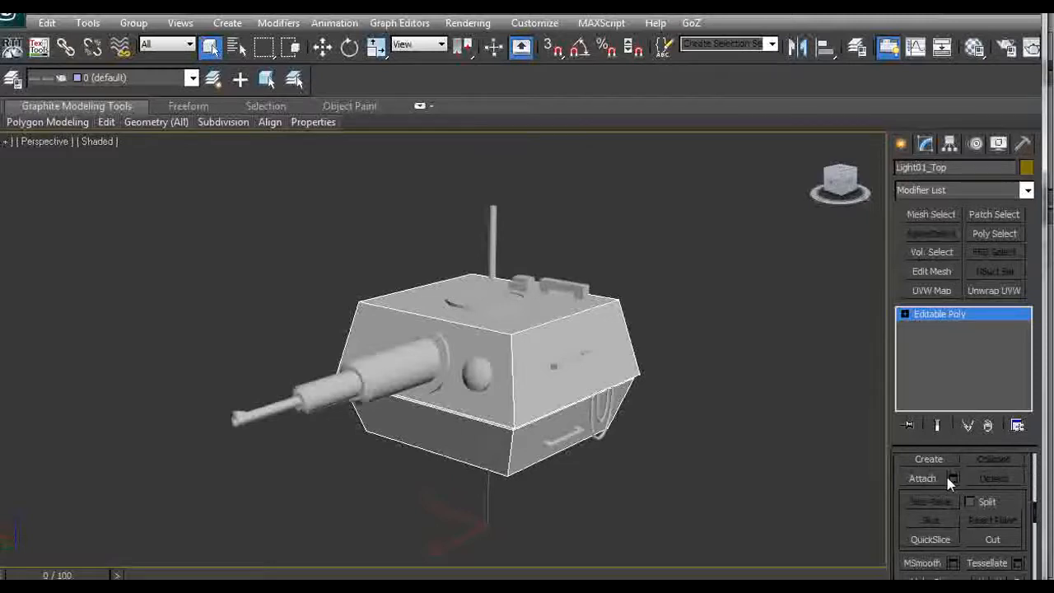
{"action": "left_click", "coordinate": [953, 478]}
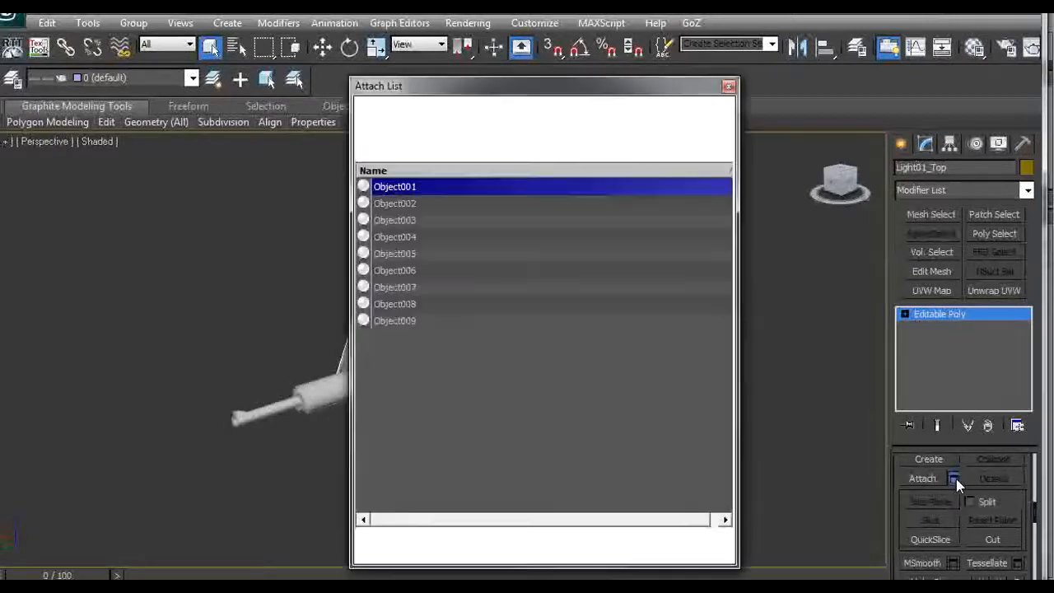
{"action": "left_click", "coordinate": [953, 479]}
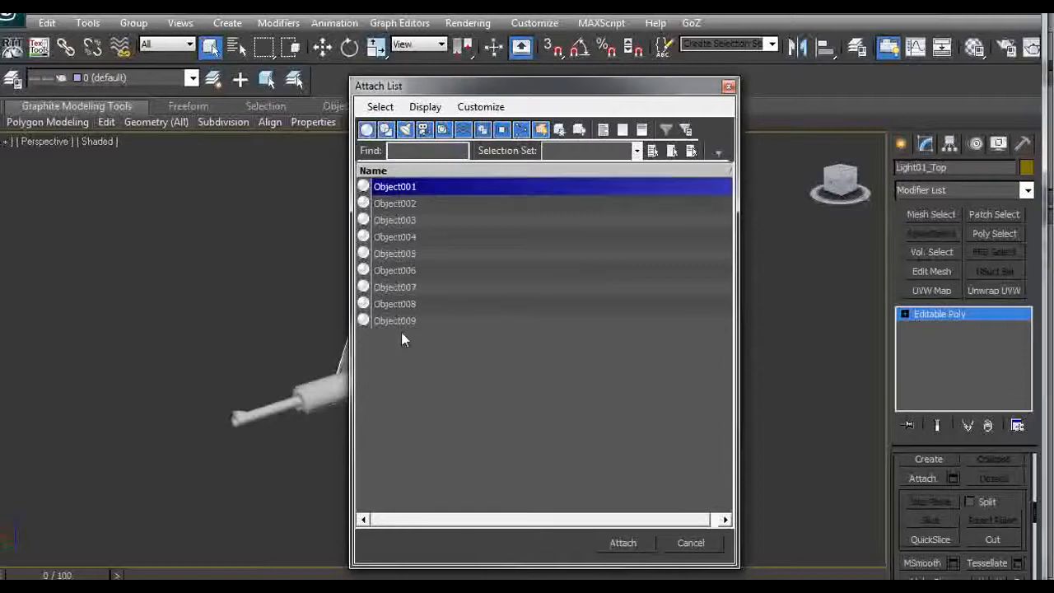
{"action": "left_click", "coordinate": [622, 543]}
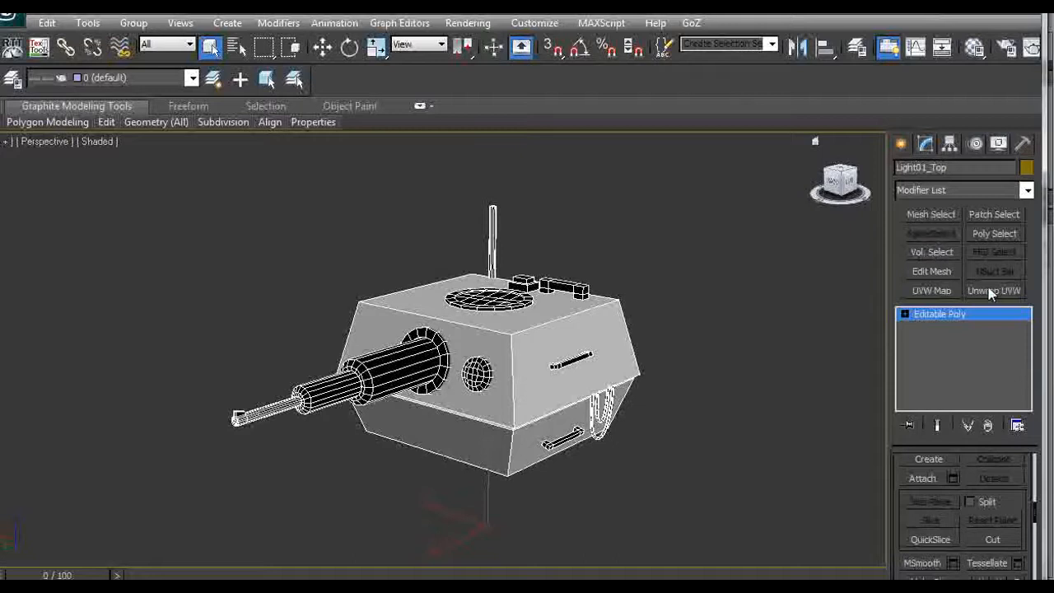
- Add a fresh Unwrap UVW to the combined turret and show all its islands
{"action": "left_click", "coordinate": [994, 289]}
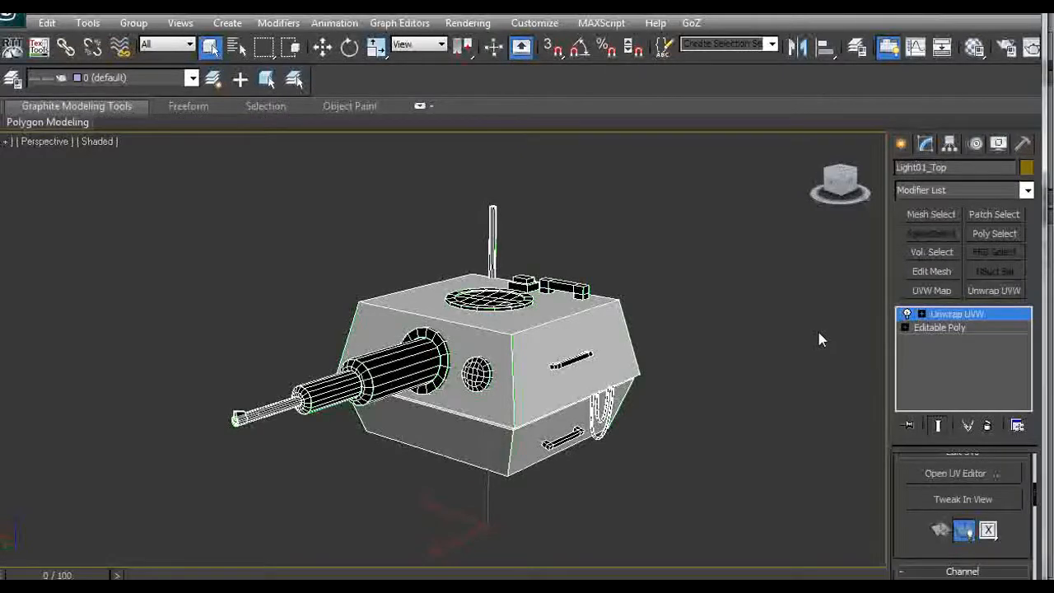
{"action": "mouse_move", "coordinate": [758, 352]}
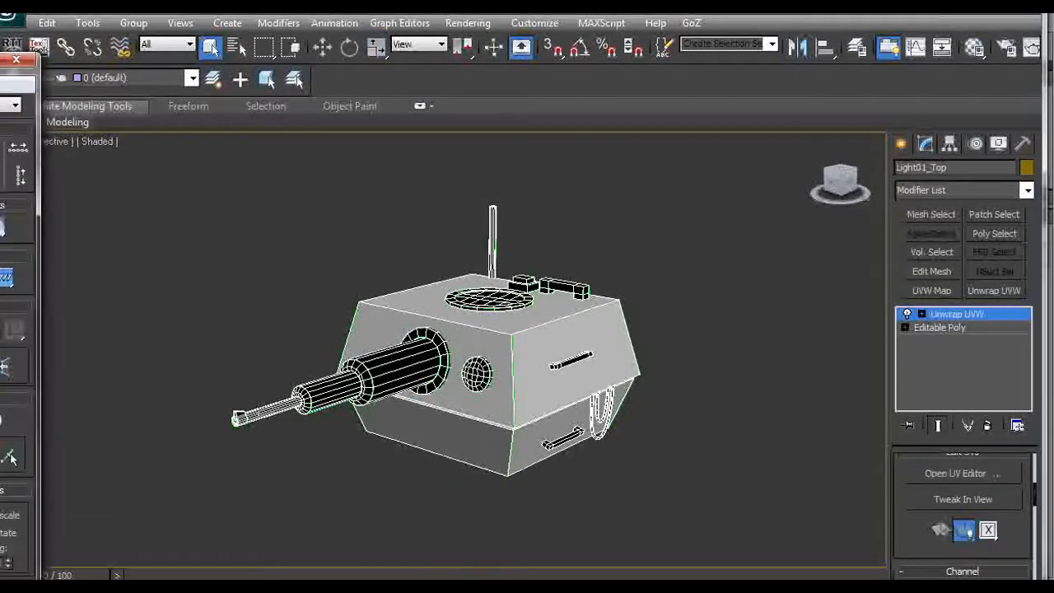
{"action": "left_click", "coordinate": [955, 473]}
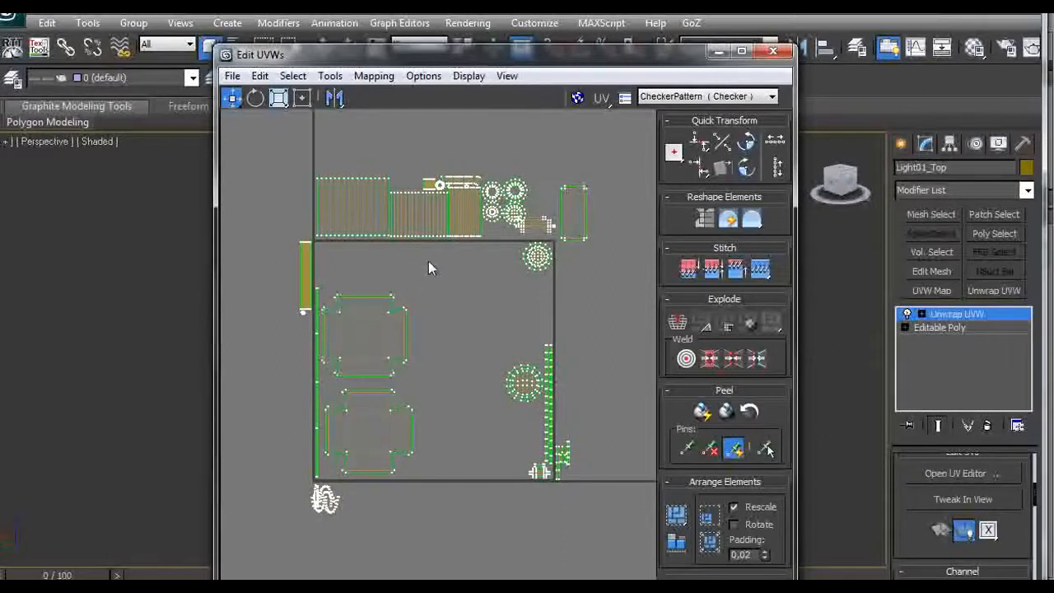
{"action": "mouse_move", "coordinate": [289, 260]}
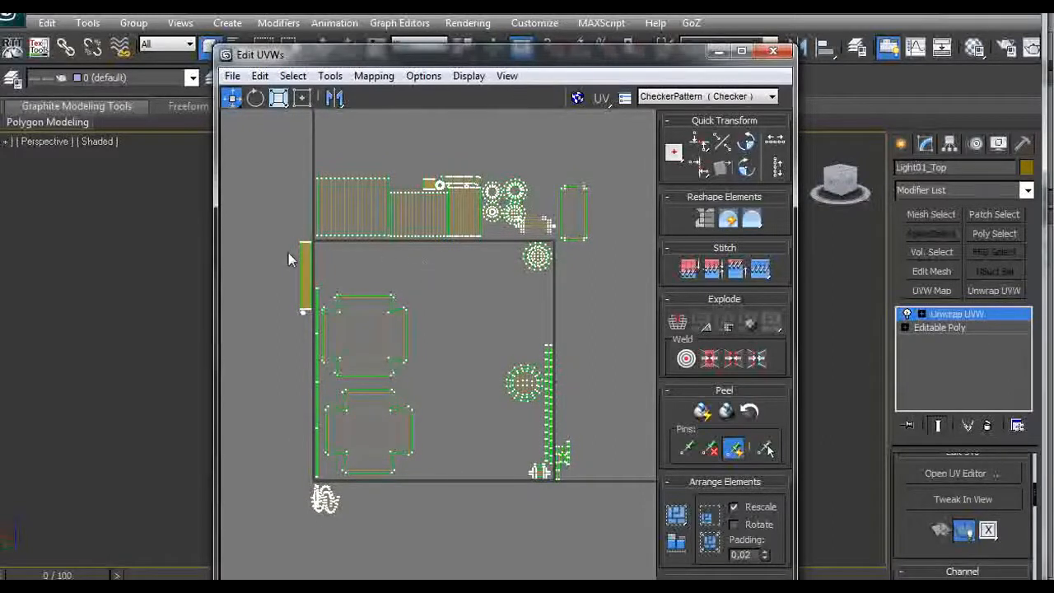
{"action": "mouse_move", "coordinate": [426, 492]}
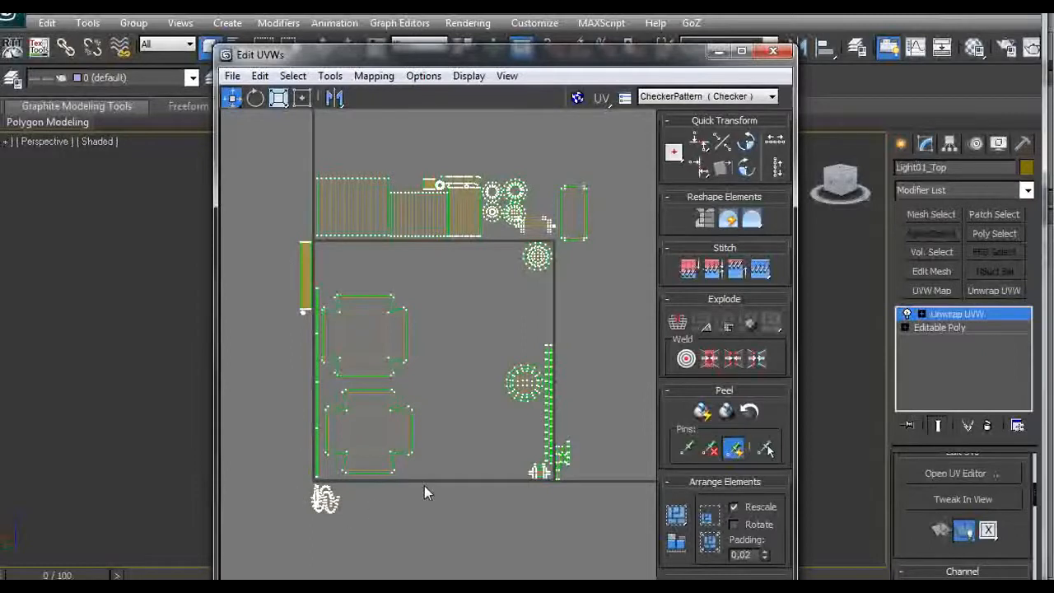
{"action": "mouse_move", "coordinate": [583, 266]}
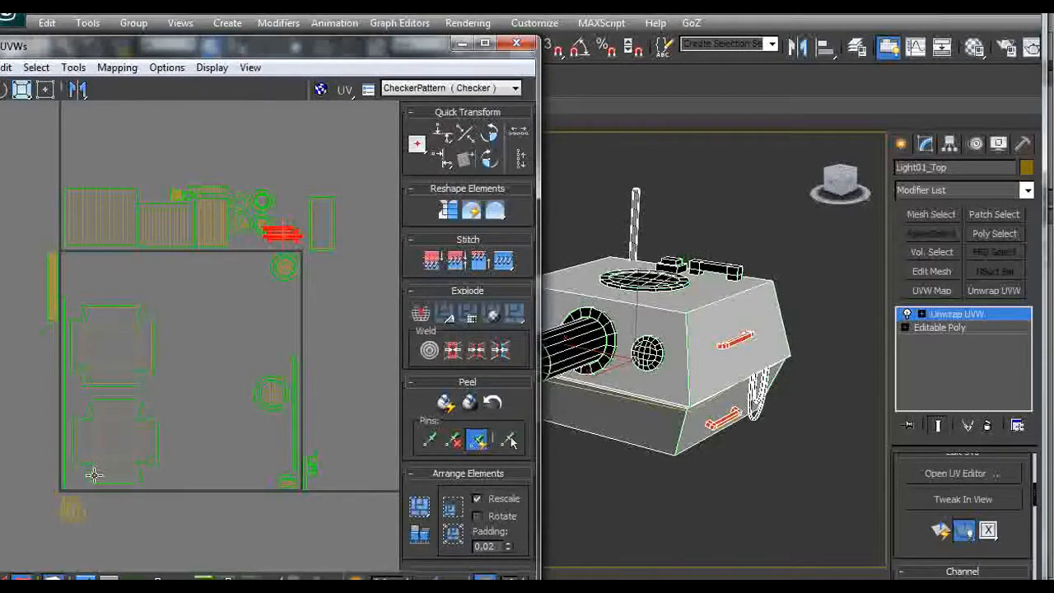
{"action": "mouse_move", "coordinate": [134, 276]}
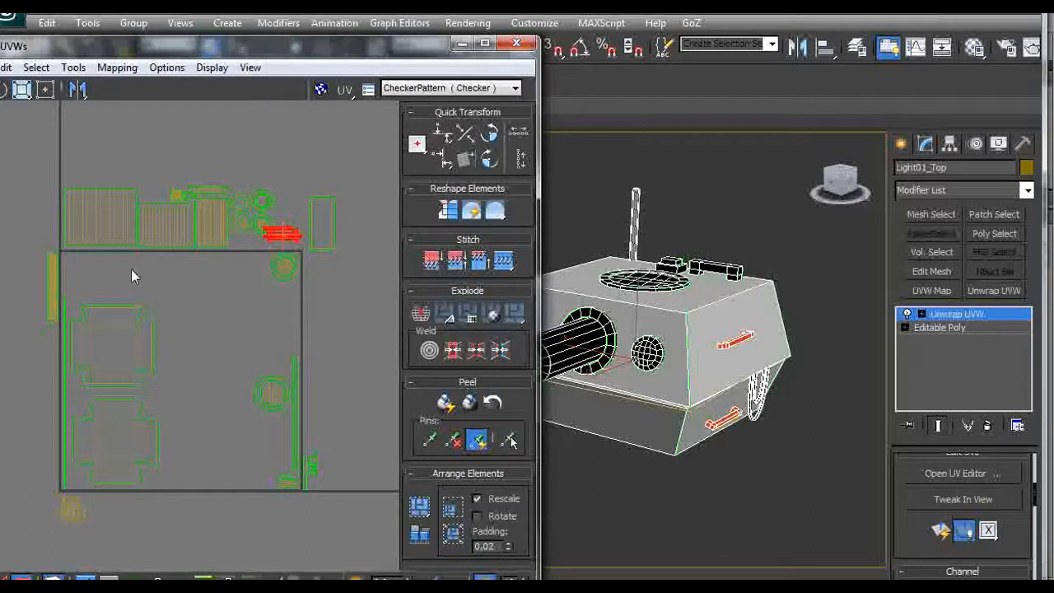
{"action": "mouse_move", "coordinate": [103, 284]}
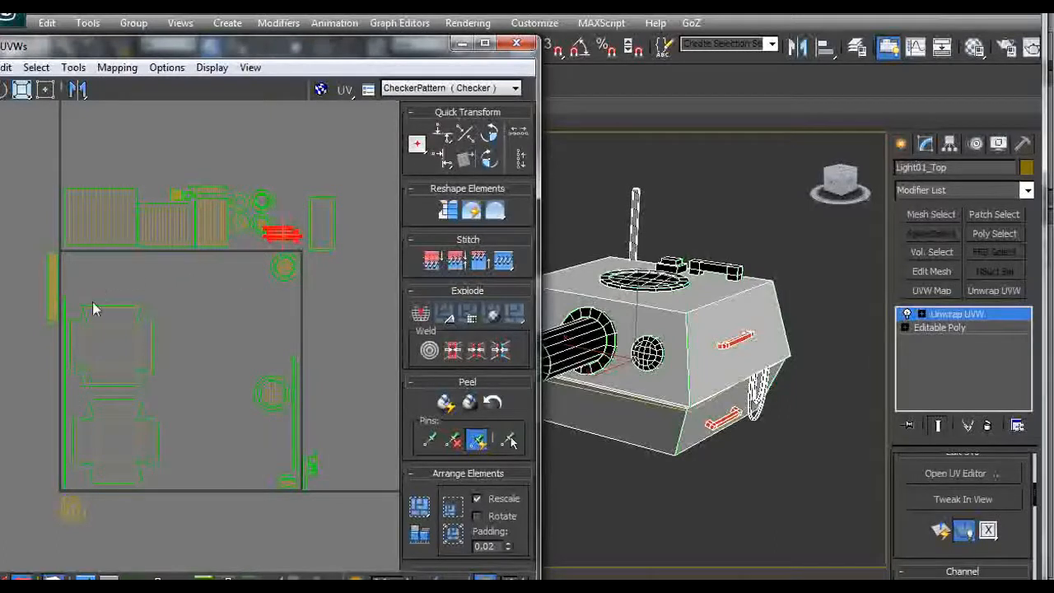
{"action": "mouse_move", "coordinate": [234, 403]}
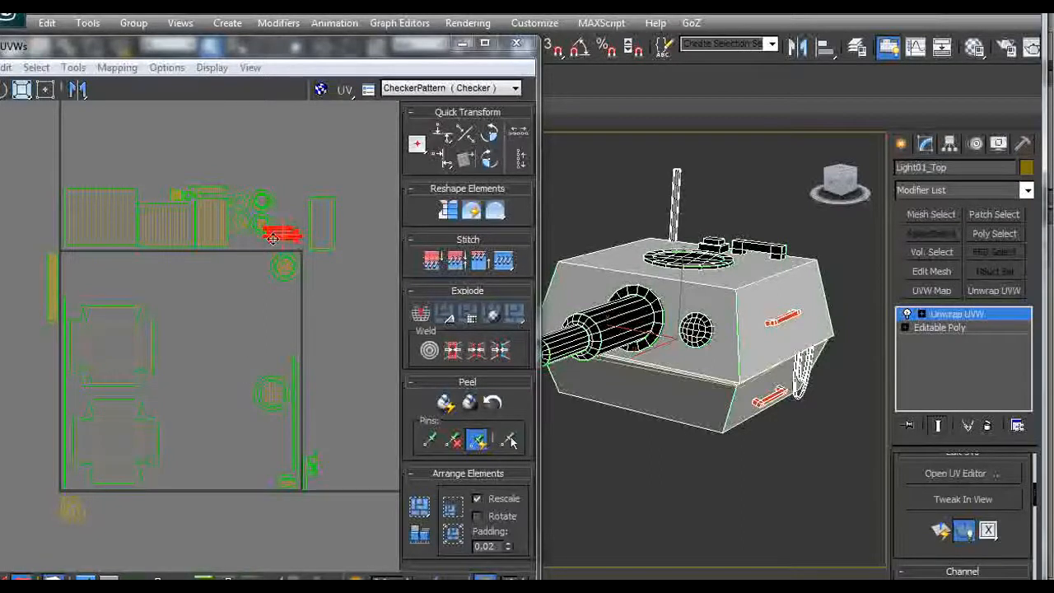
- Move a UV piece into its place within the square, with the Tools menu up
{"action": "left_click_drag", "start_coordinate": [282, 234], "coordinate": [247, 268]}
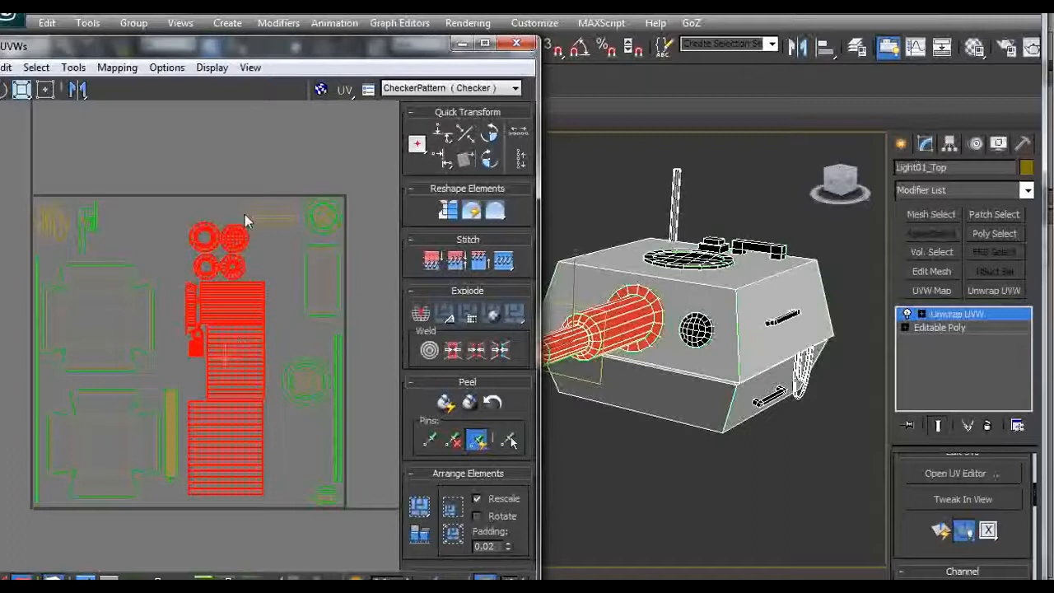
{"action": "mouse_move", "coordinate": [275, 360]}
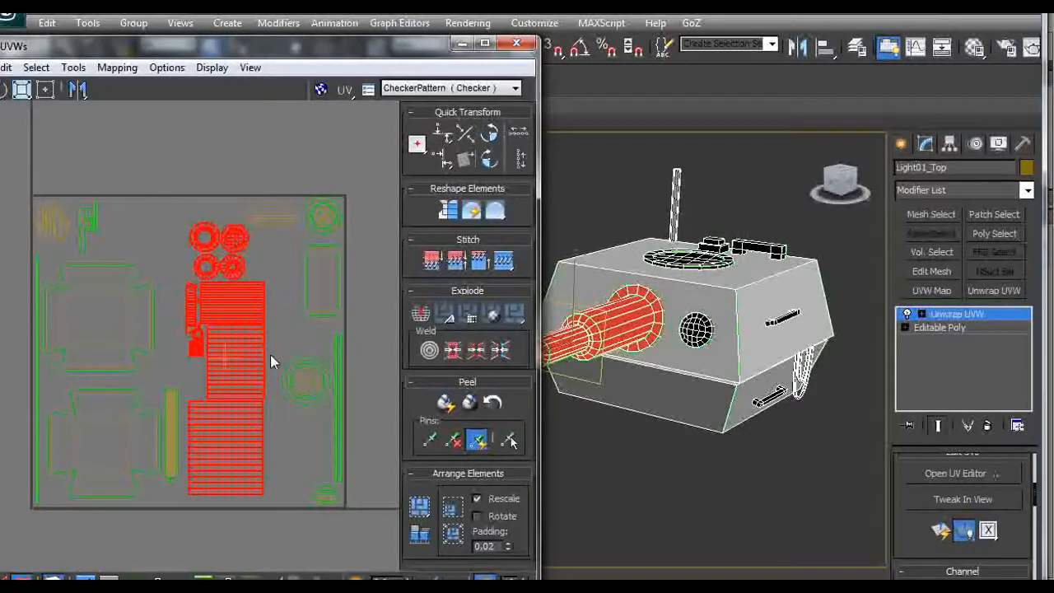
{"action": "mouse_move", "coordinate": [283, 437]}
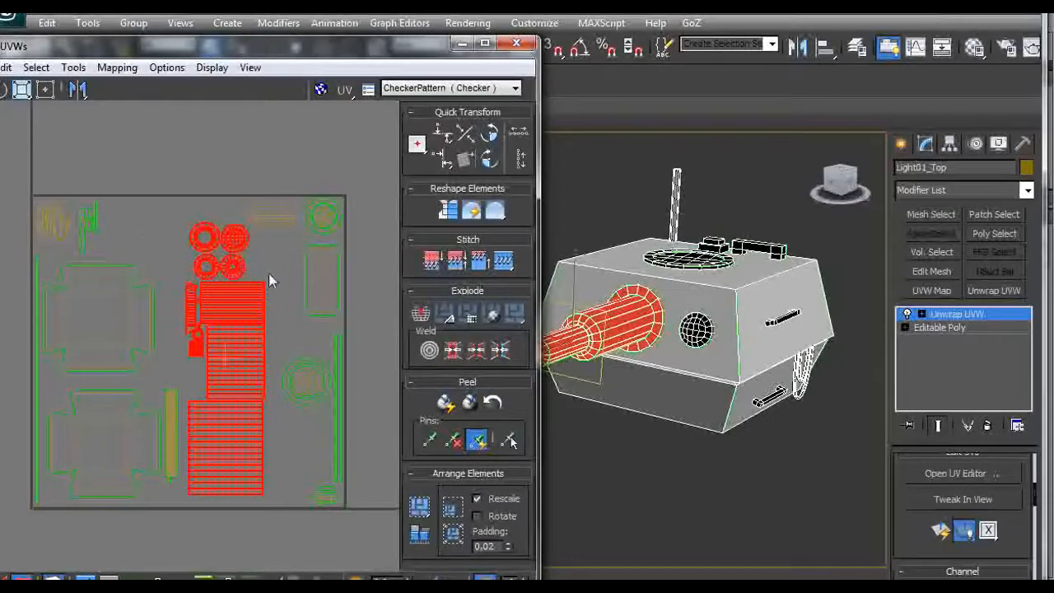
{"action": "mouse_move", "coordinate": [185, 292]}
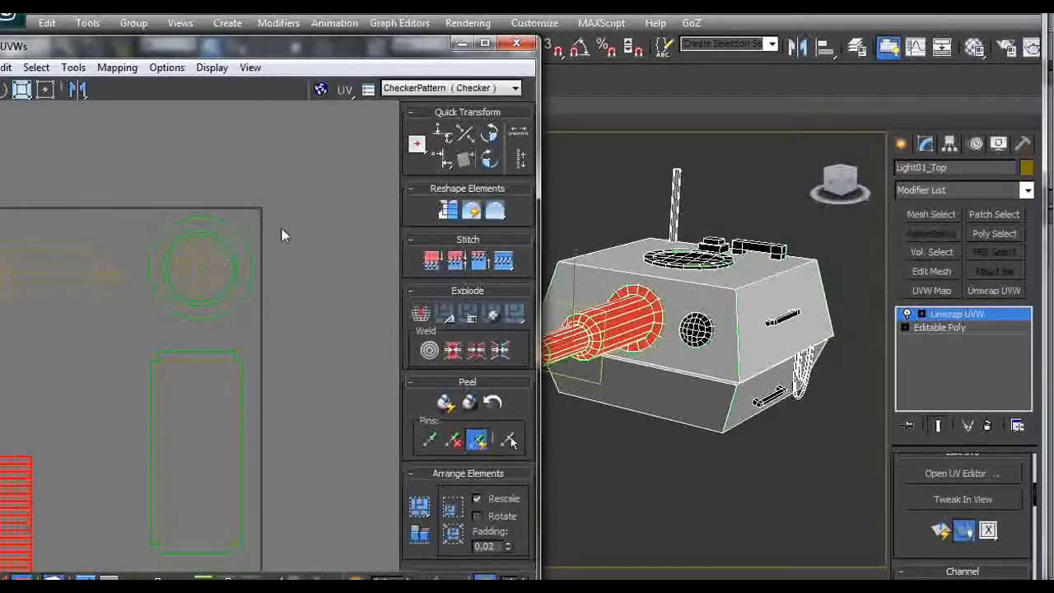
{"action": "mouse_move", "coordinate": [263, 271]}
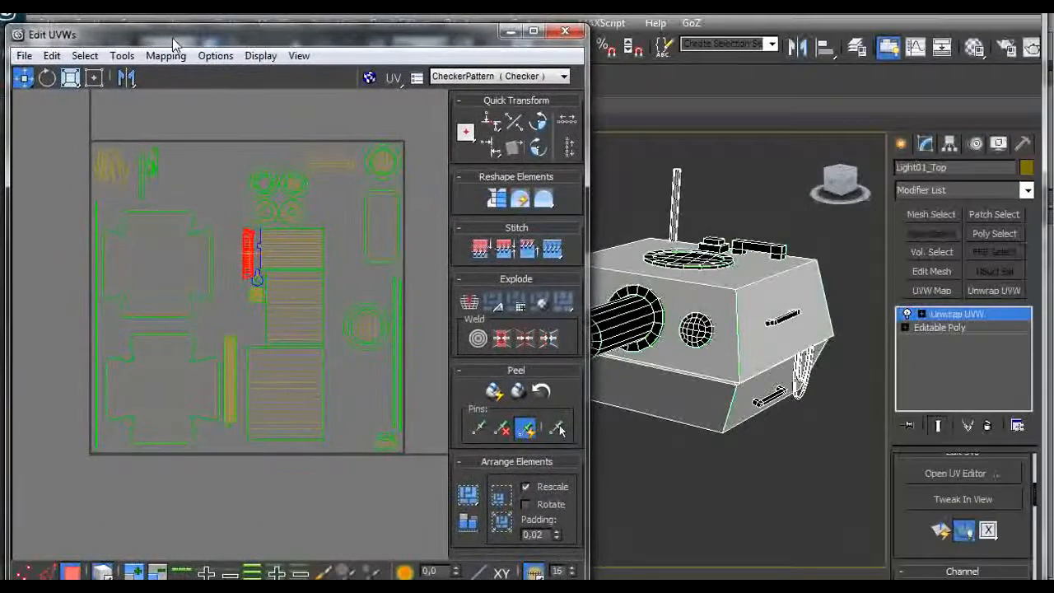
{"action": "left_click", "coordinate": [122, 56]}
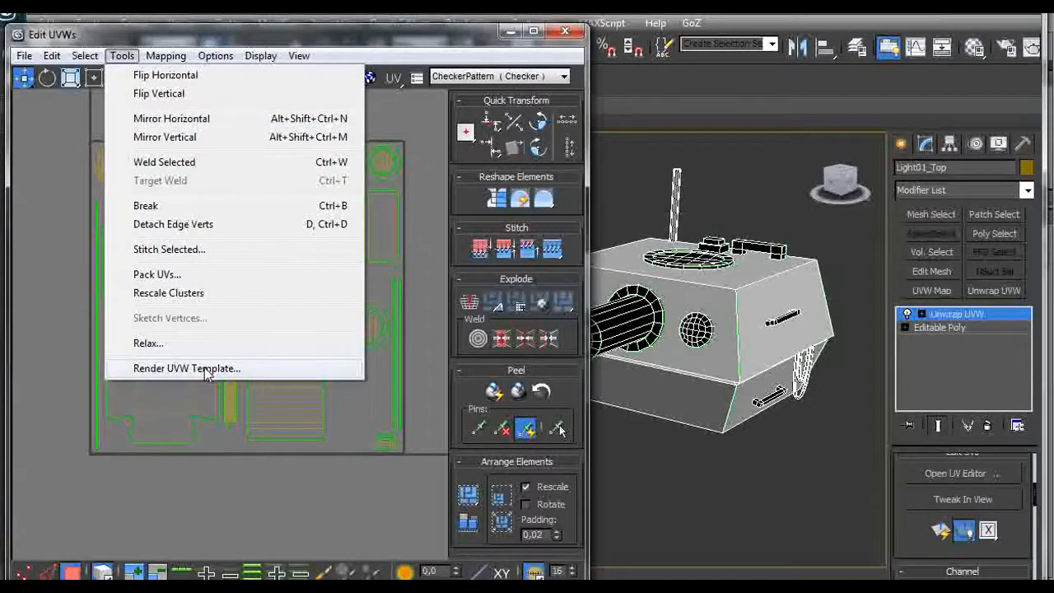
- Render the packed UV layout as a 2048×2048 UVW template image
{"action": "left_click", "coordinate": [187, 368]}
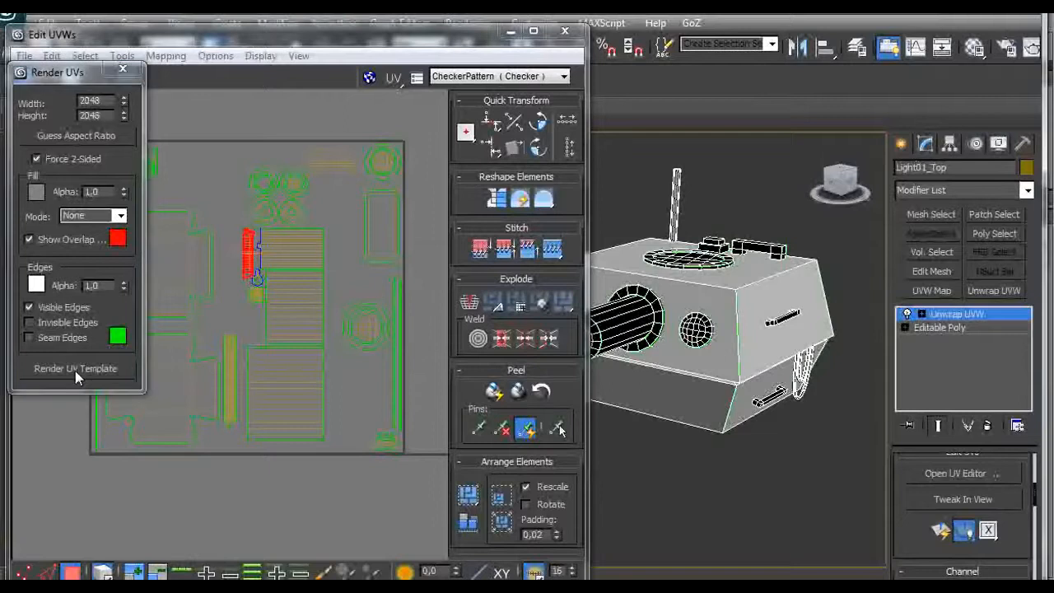
{"action": "left_click", "coordinate": [74, 368]}
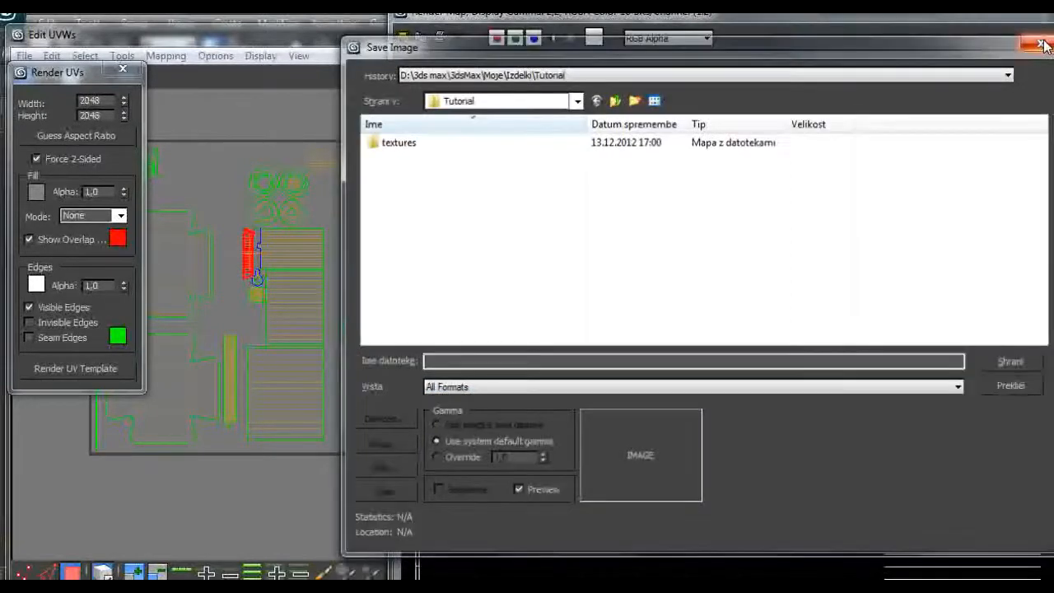
- Dismiss the Save Image dialog to view the rendered UV template
{"action": "left_click", "coordinate": [1040, 45]}
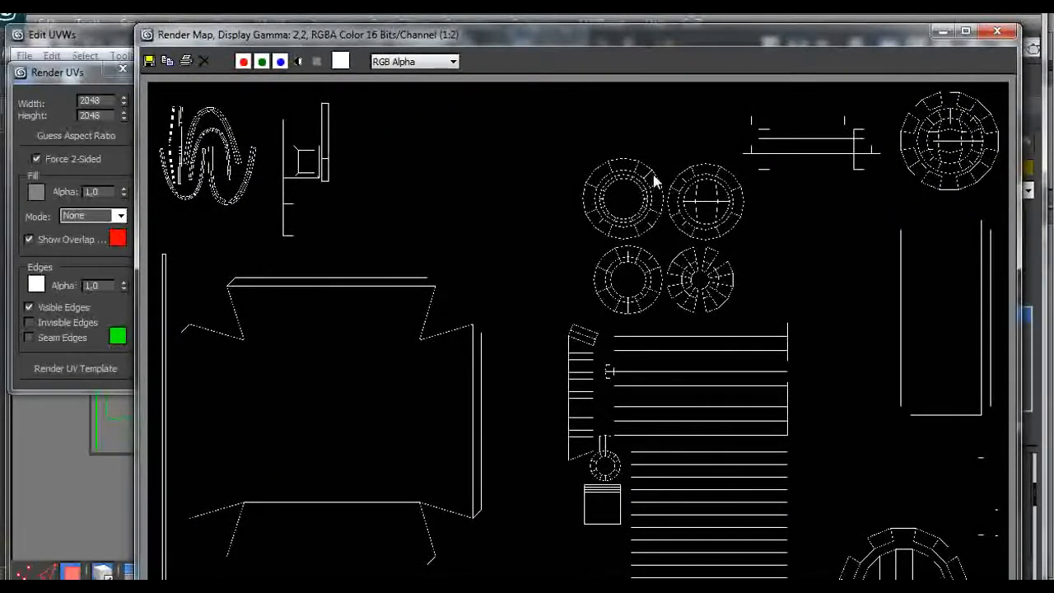
{"action": "mouse_move", "coordinate": [622, 179]}
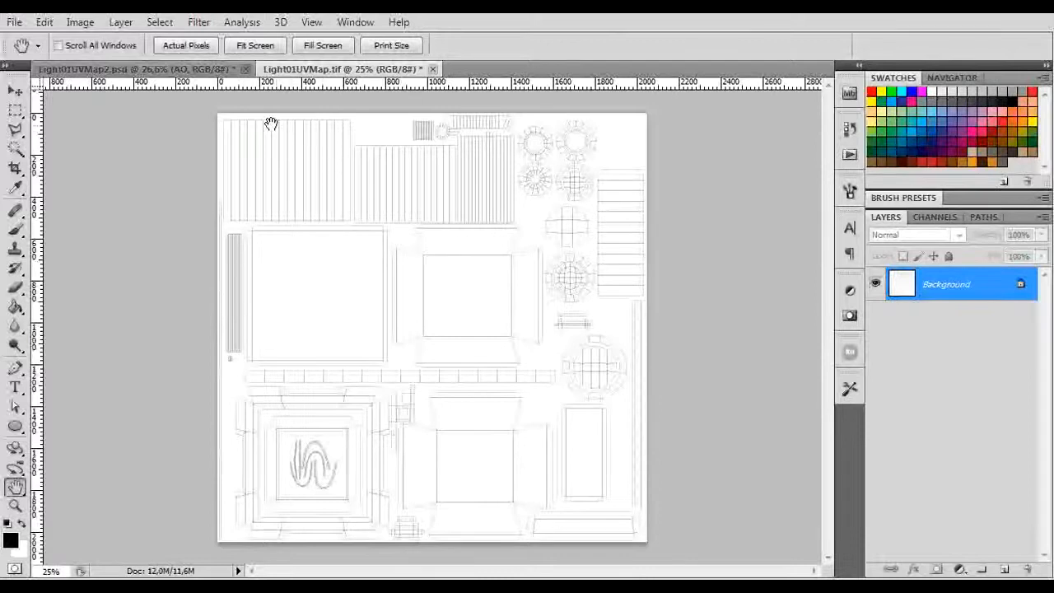
- Switch to the painted Light01UVMap2.psd and review its texture layer groups
{"action": "left_click", "coordinate": [136, 69]}
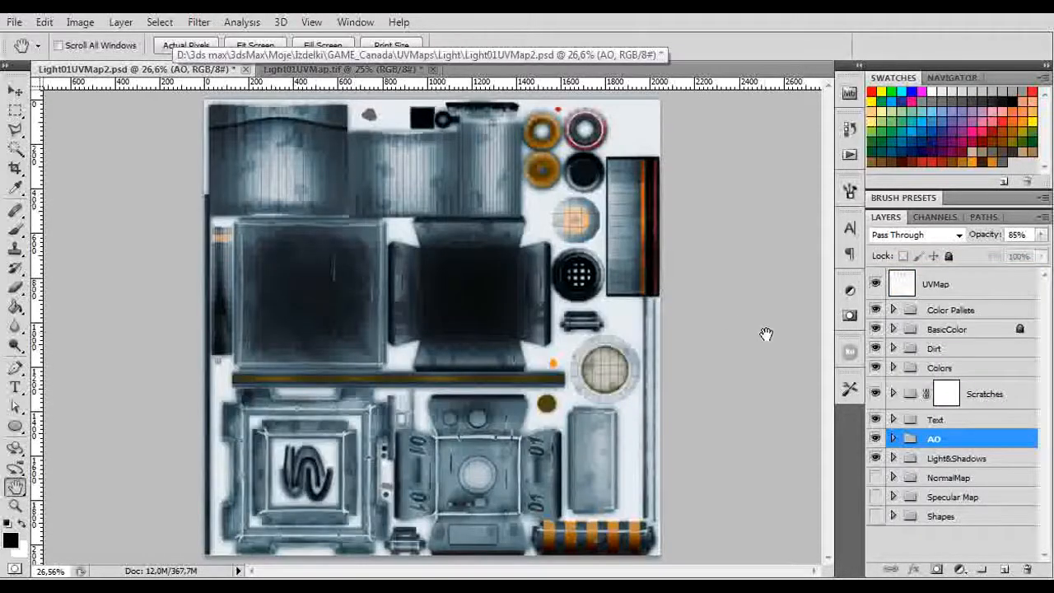
{"action": "mouse_move", "coordinate": [714, 250]}
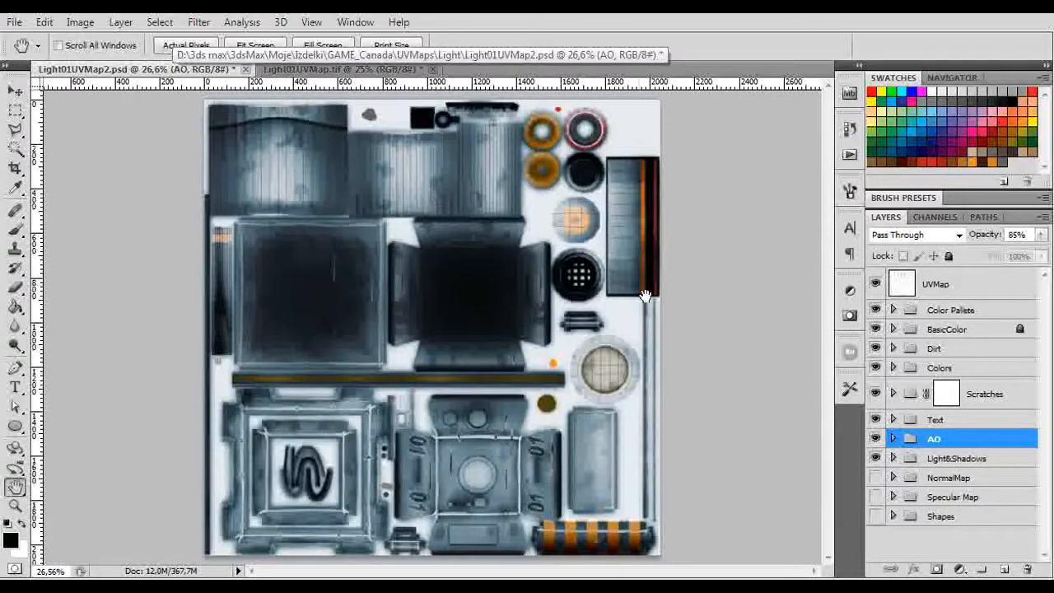
{"action": "mouse_move", "coordinate": [704, 305]}
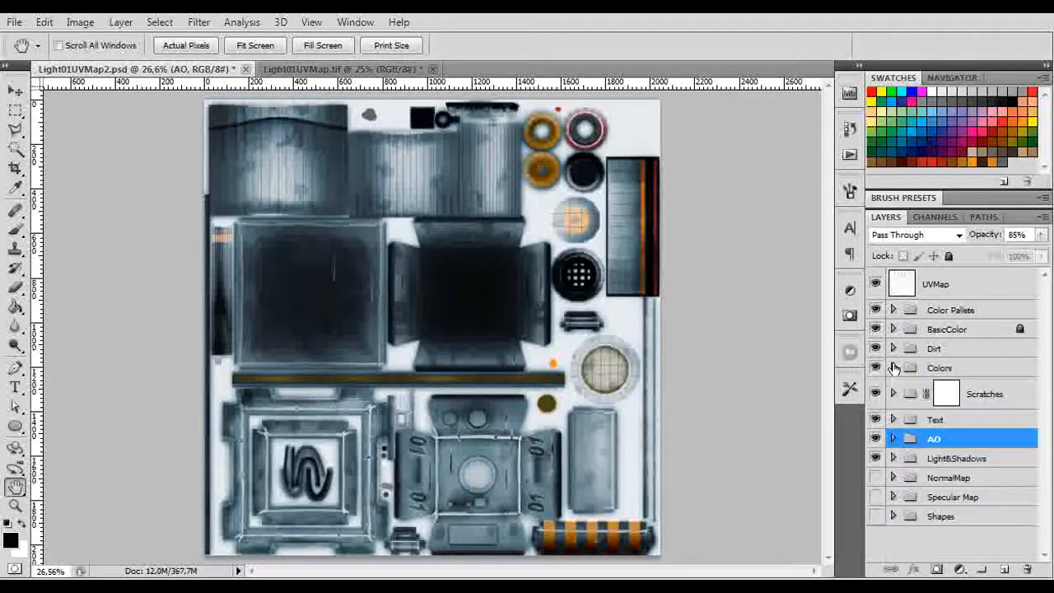
{"action": "left_click", "coordinate": [893, 368]}
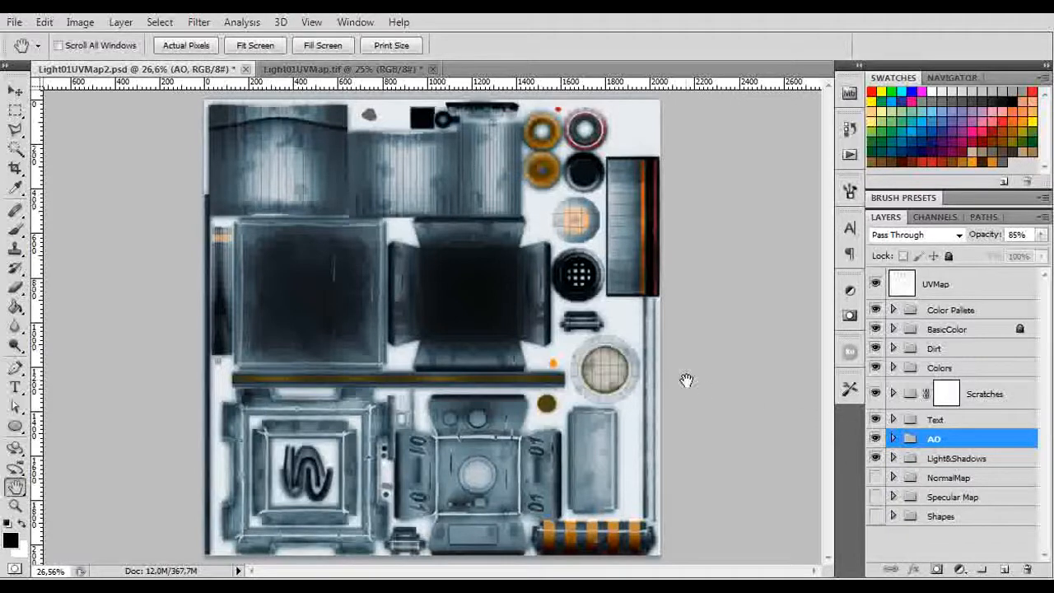
{"action": "mouse_move", "coordinate": [203, 245]}
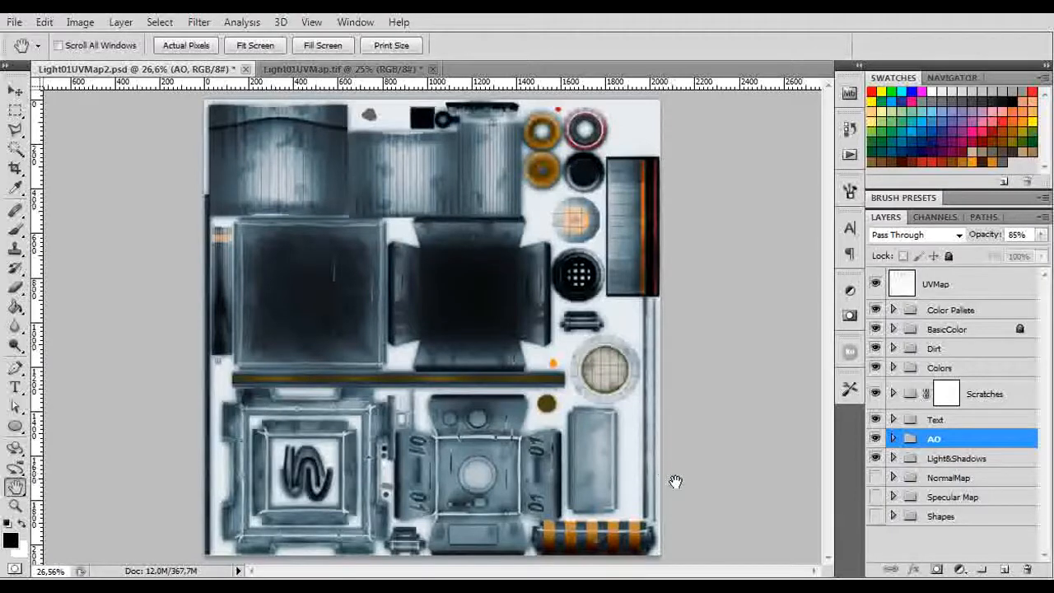
{"action": "mouse_move", "coordinate": [689, 497]}
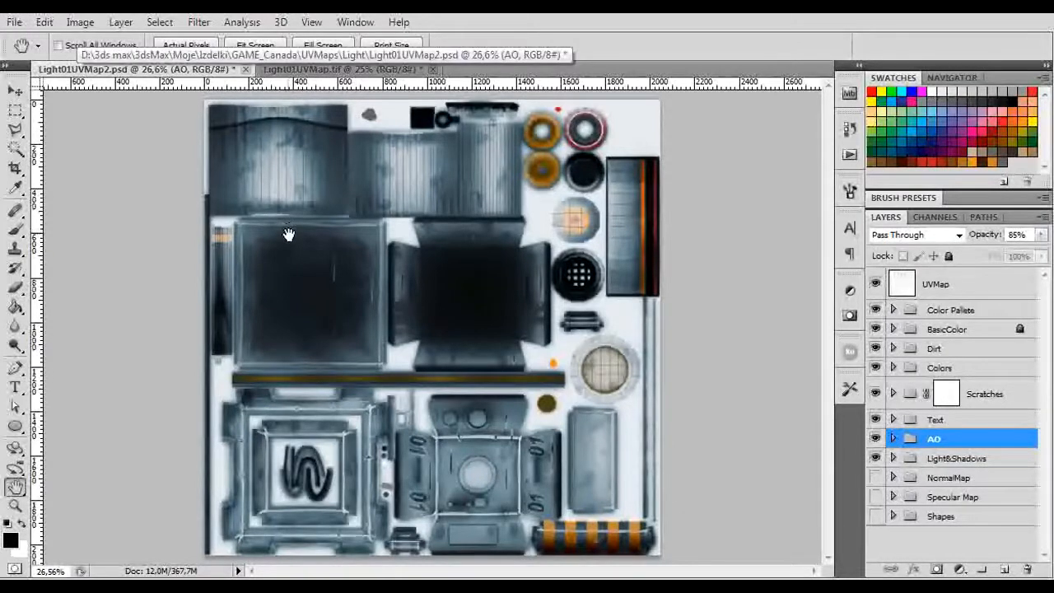
{"action": "mouse_move", "coordinate": [931, 23]}
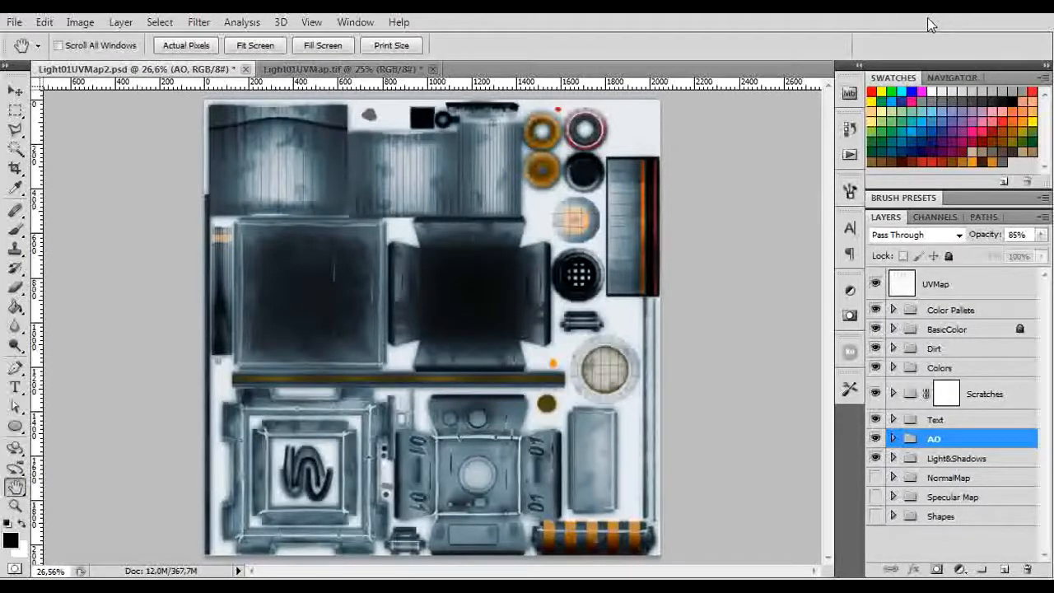
{"action": "mouse_move", "coordinate": [989, 14]}
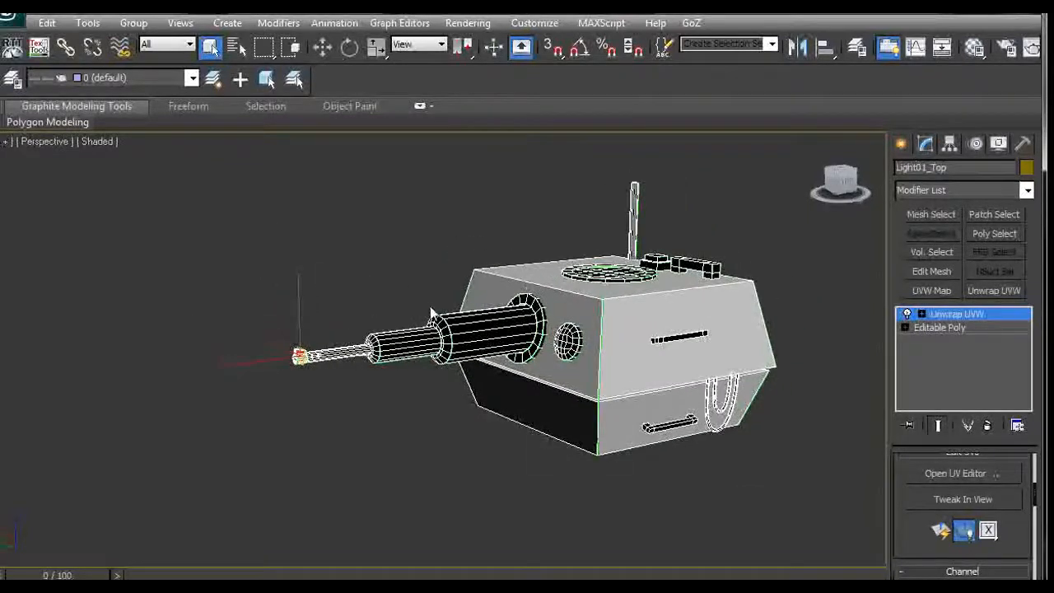
- Collapse the unwrap and detach the barrel elements as Object001 with UVs preserved
{"action": "left_click", "coordinate": [957, 314]}
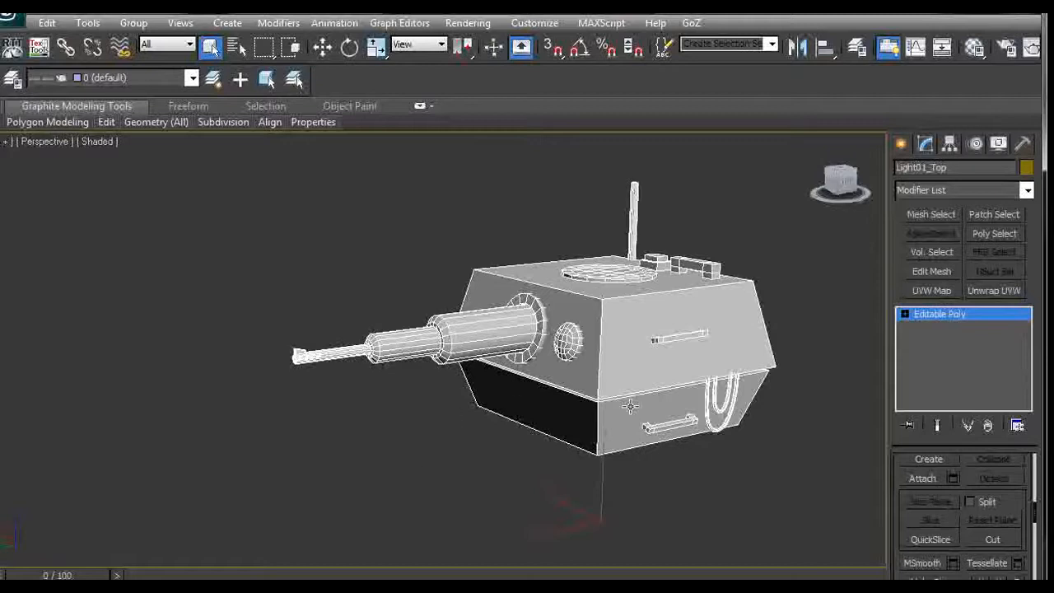
{"action": "mouse_move", "coordinate": [884, 327]}
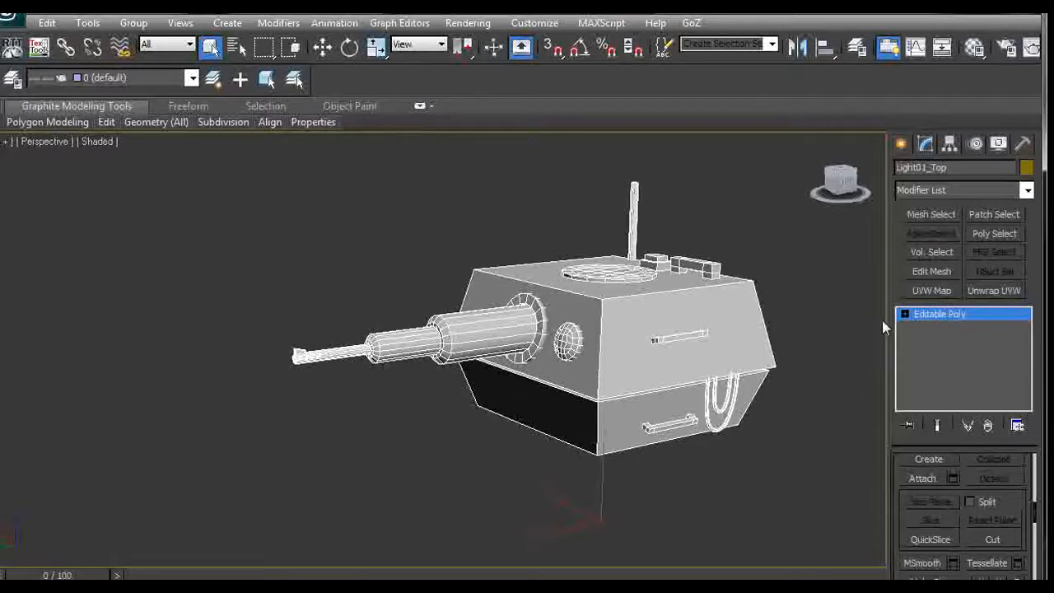
{"action": "left_click", "coordinate": [904, 314]}
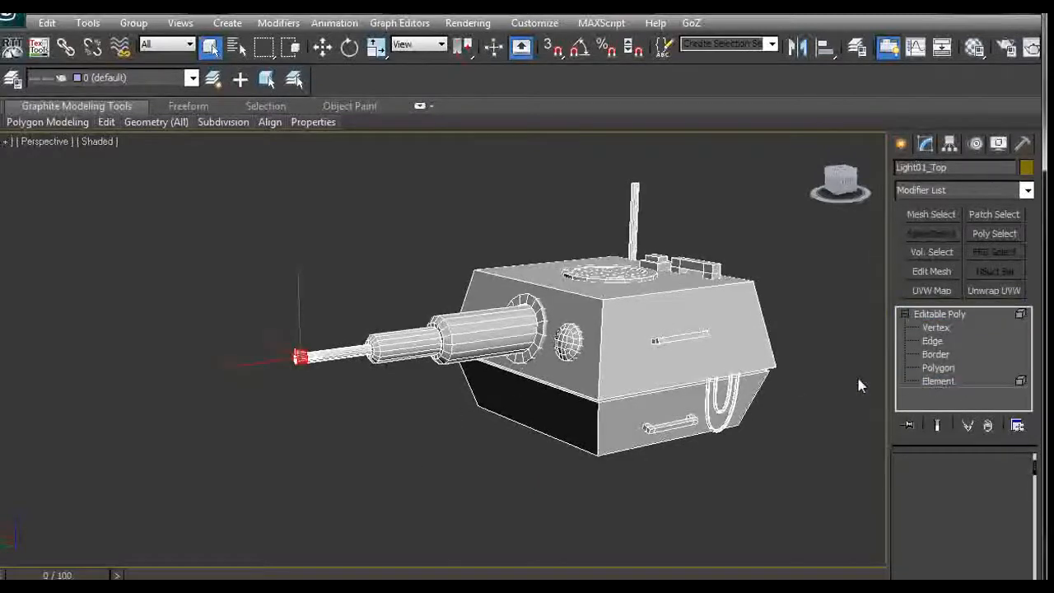
{"action": "left_click", "coordinate": [938, 380]}
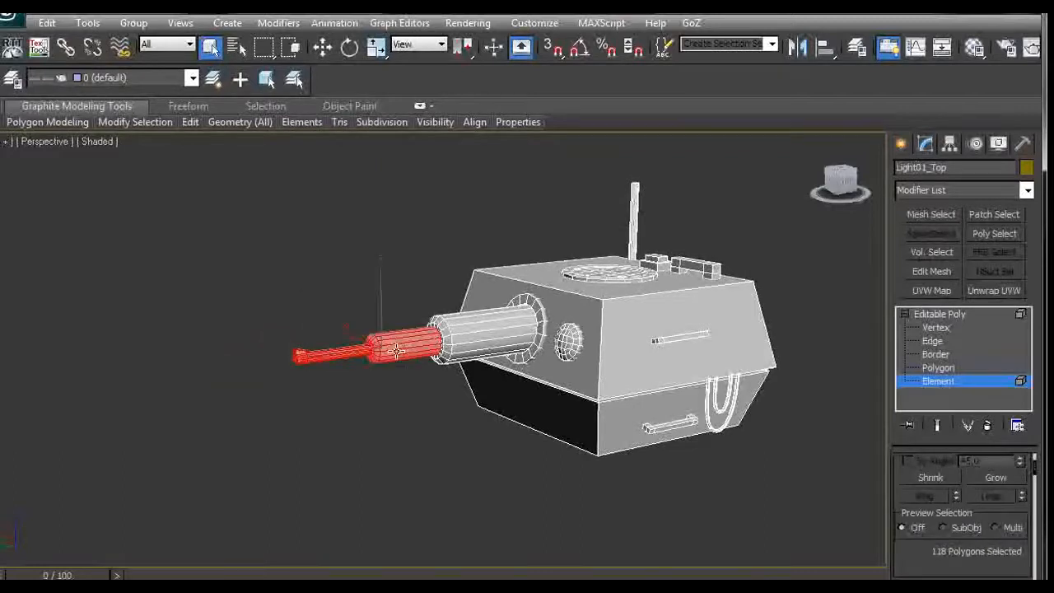
{"action": "left_click", "coordinate": [995, 478]}
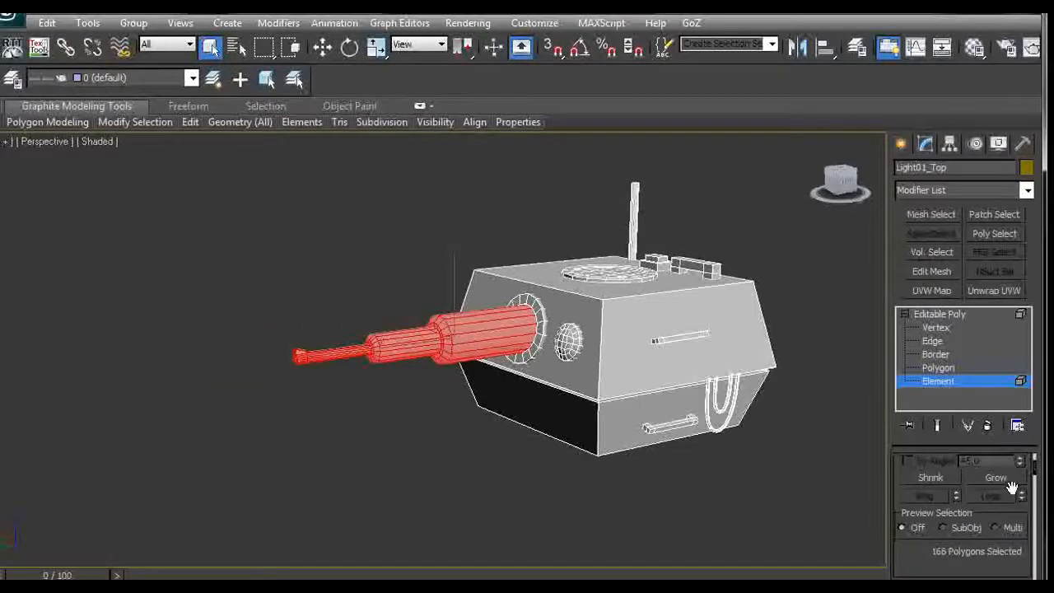
{"action": "scroll", "scroll_direction": "down", "scroll_amount": 3}
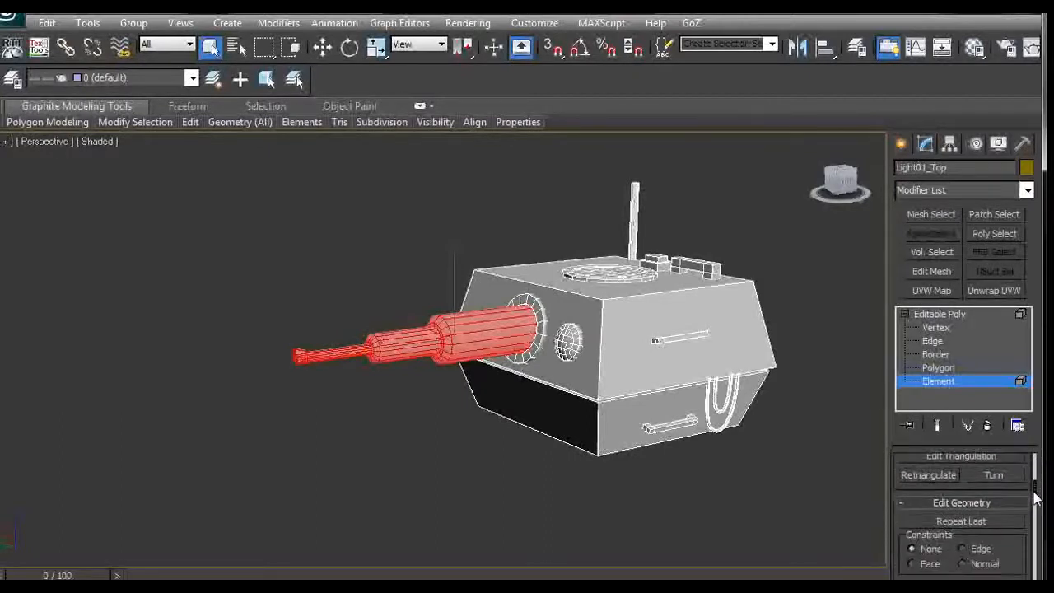
{"action": "left_click", "coordinate": [993, 534]}
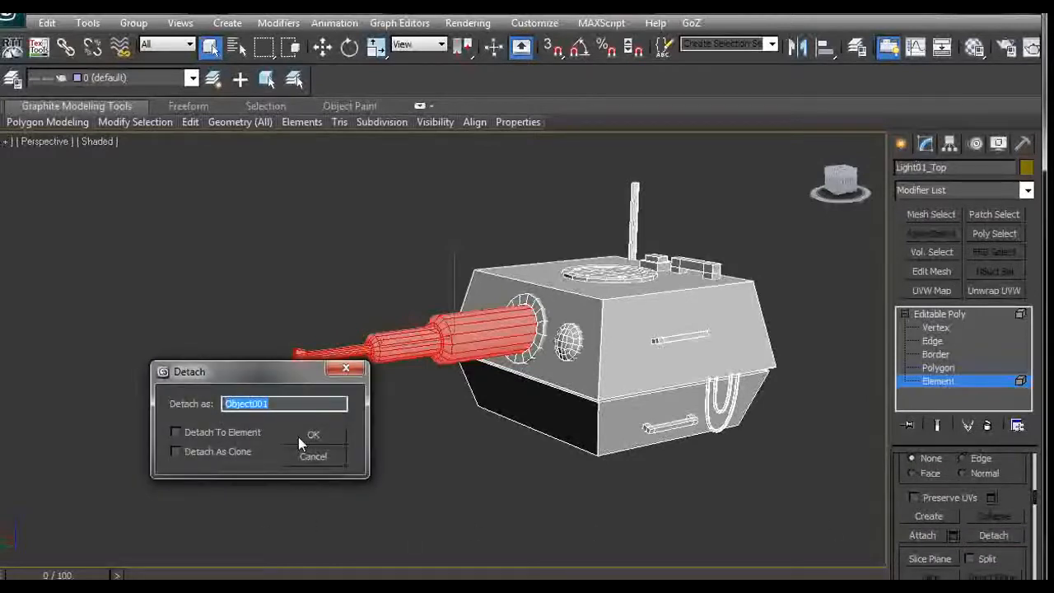
{"action": "left_click", "coordinate": [313, 434]}
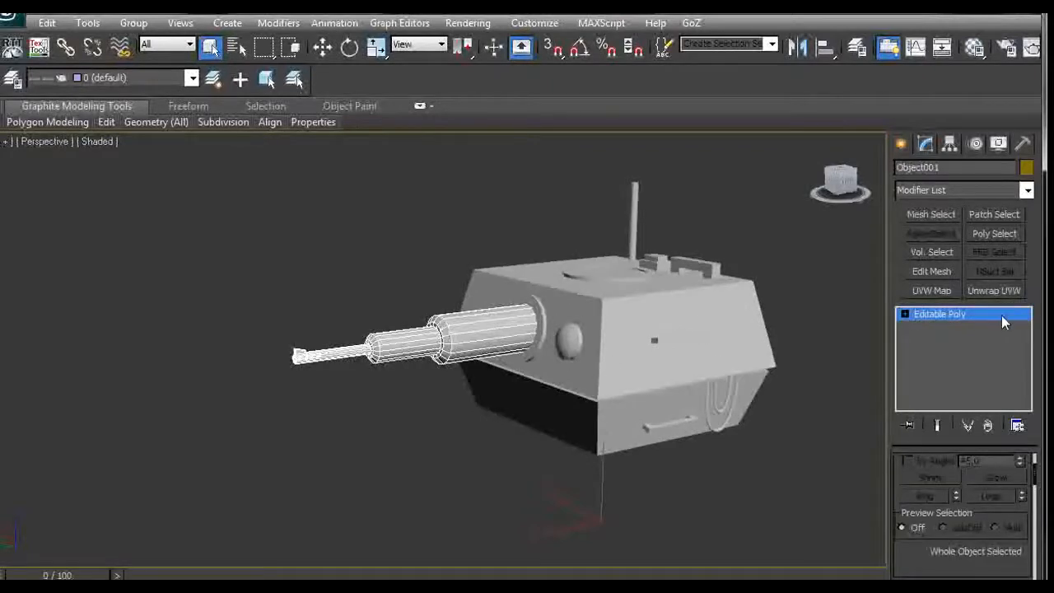
- Review Object001's UV layout with an Unwrap UVW editor, then collapse the stack to Editable Poly
{"action": "left_click", "coordinate": [993, 290]}
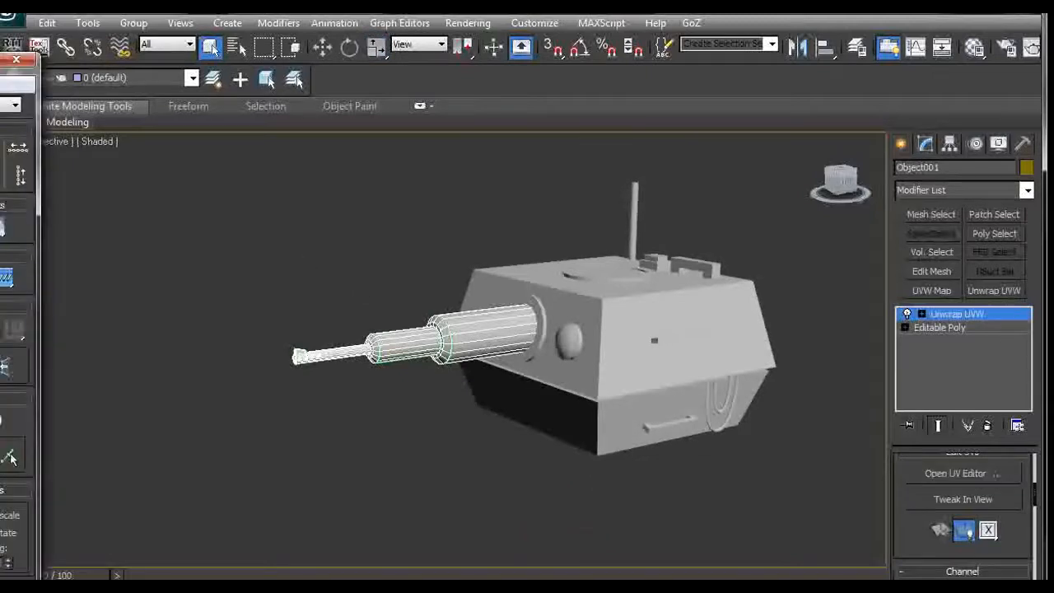
{"action": "left_click", "coordinate": [954, 473]}
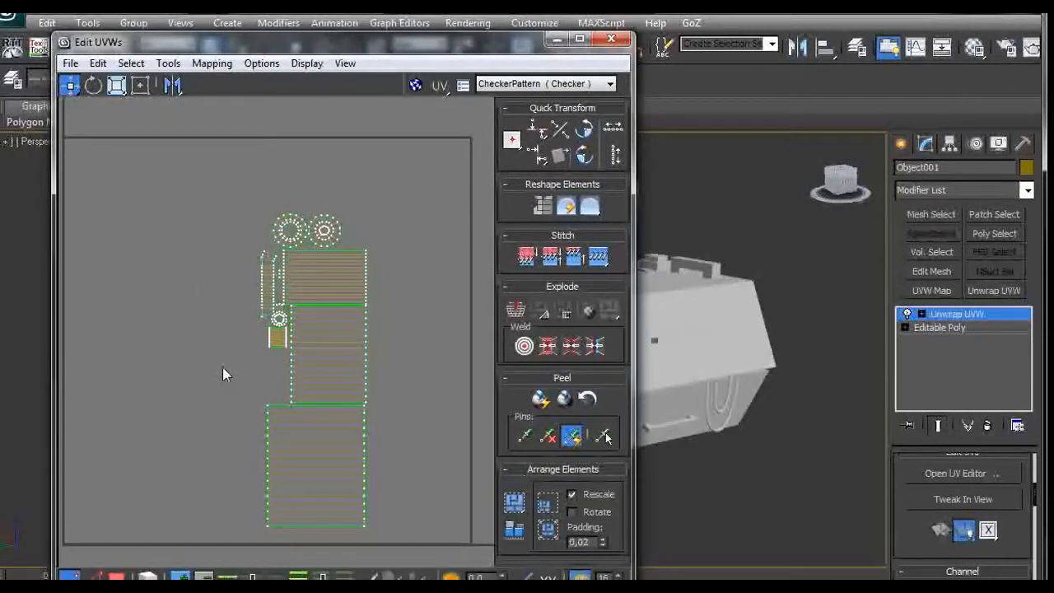
{"action": "mouse_move", "coordinate": [230, 199]}
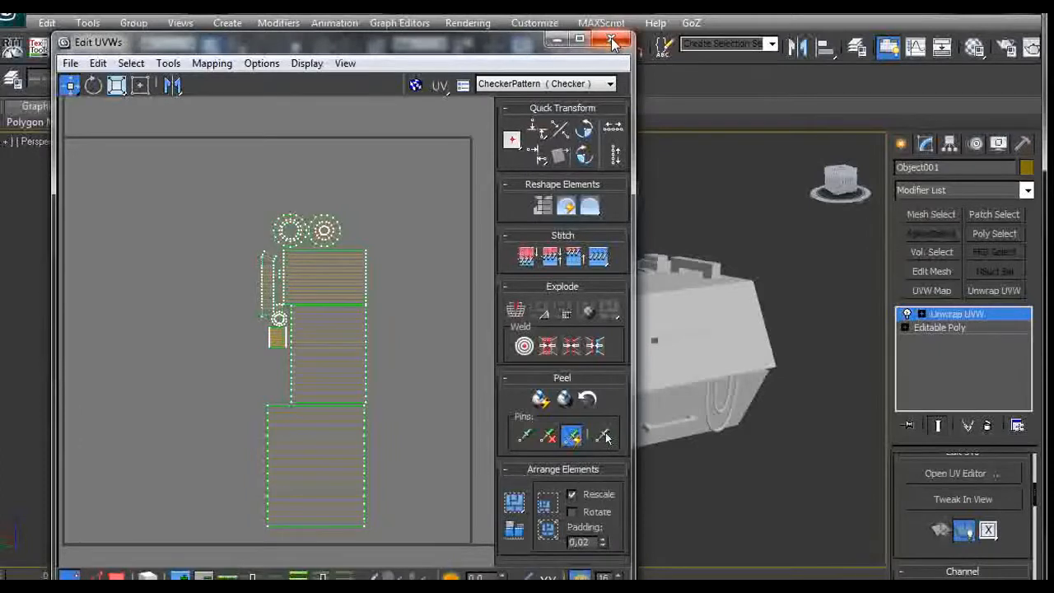
{"action": "left_click", "coordinate": [613, 42]}
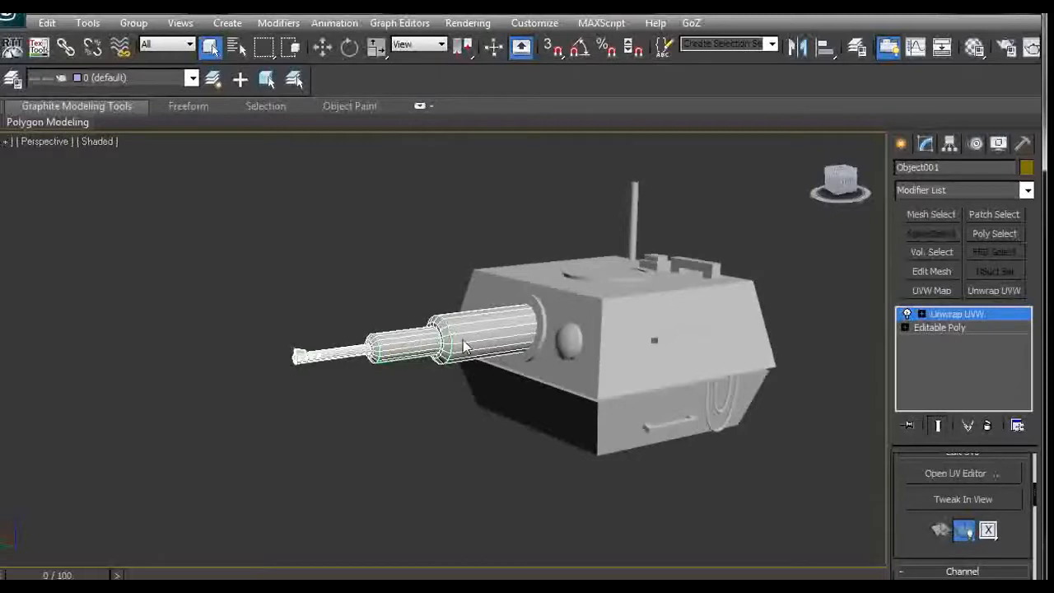
{"action": "right_click", "coordinate": [957, 314]}
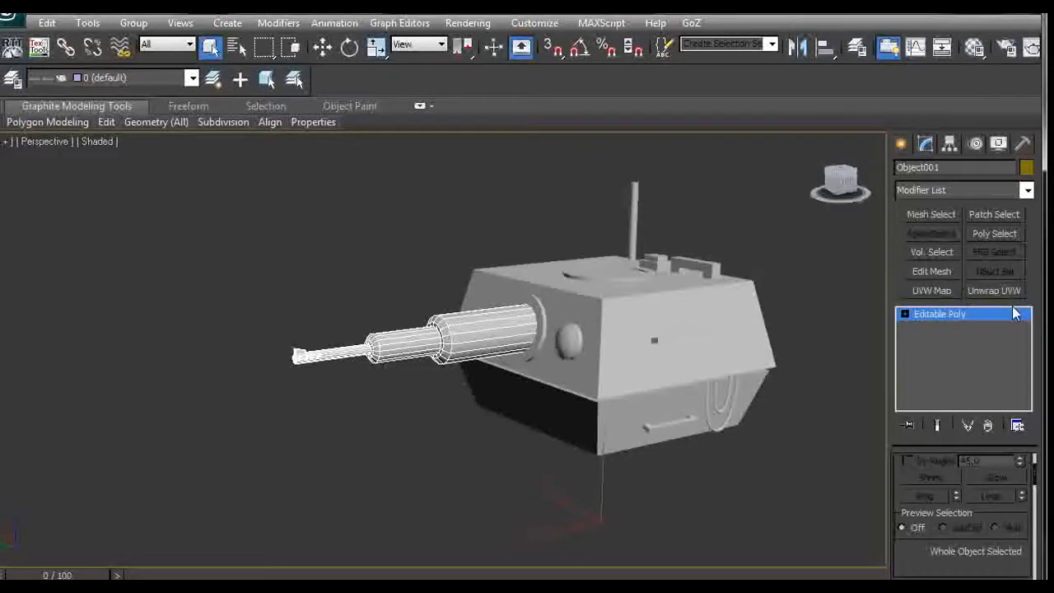
{"action": "mouse_move", "coordinate": [974, 216]}
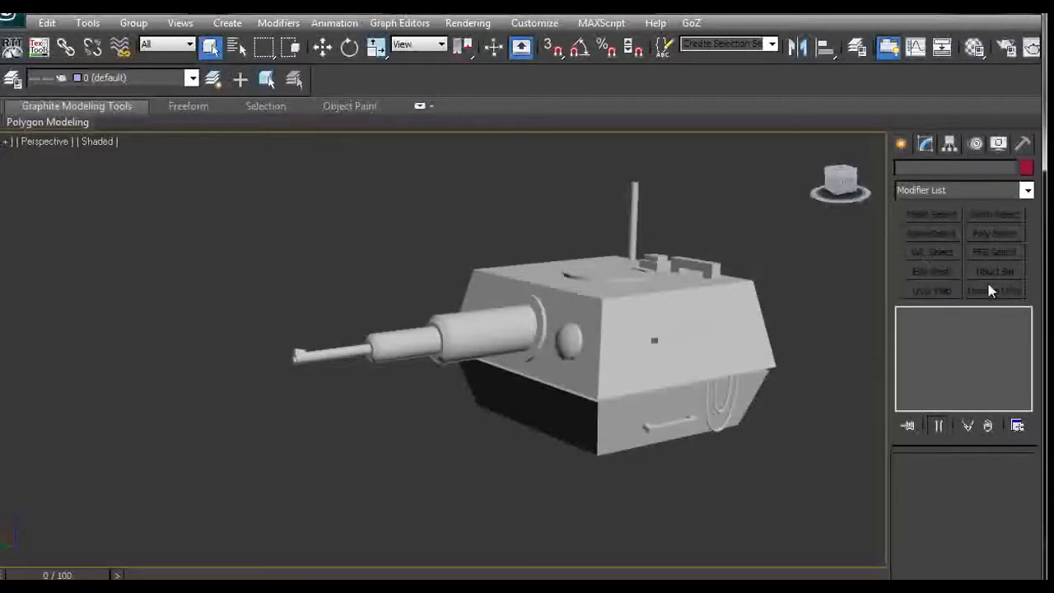
{"action": "mouse_move", "coordinate": [1019, 426]}
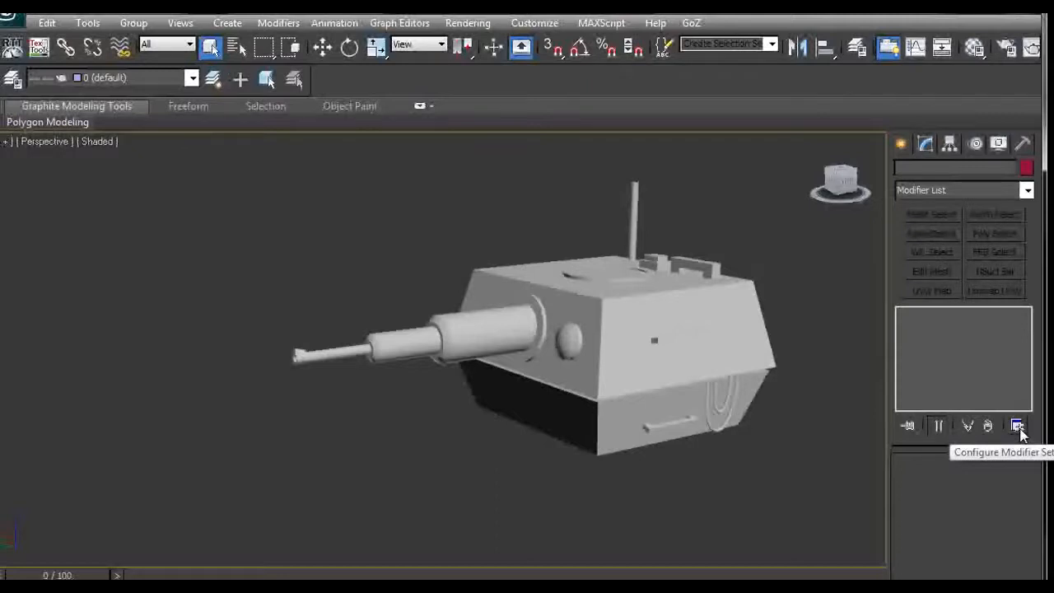
- Show the options menu for the modifier button sets below the stack
{"action": "left_click", "coordinate": [1017, 426]}
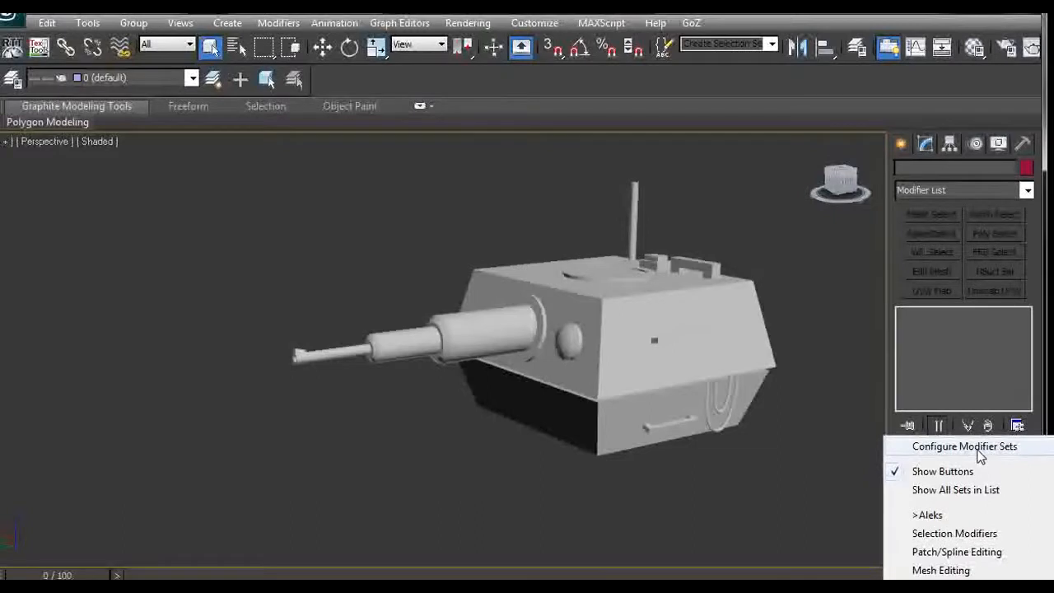
- Open the Configure Modifier Sets dialog showing the Aleks set's ten buttons
{"action": "left_click", "coordinate": [964, 446]}
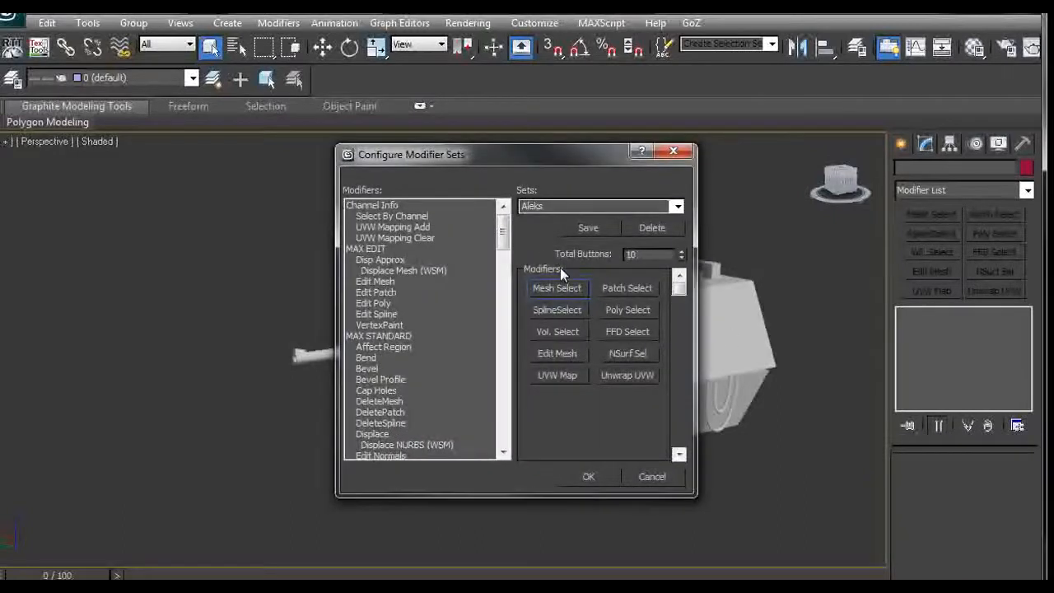
{"action": "mouse_move", "coordinate": [616, 309]}
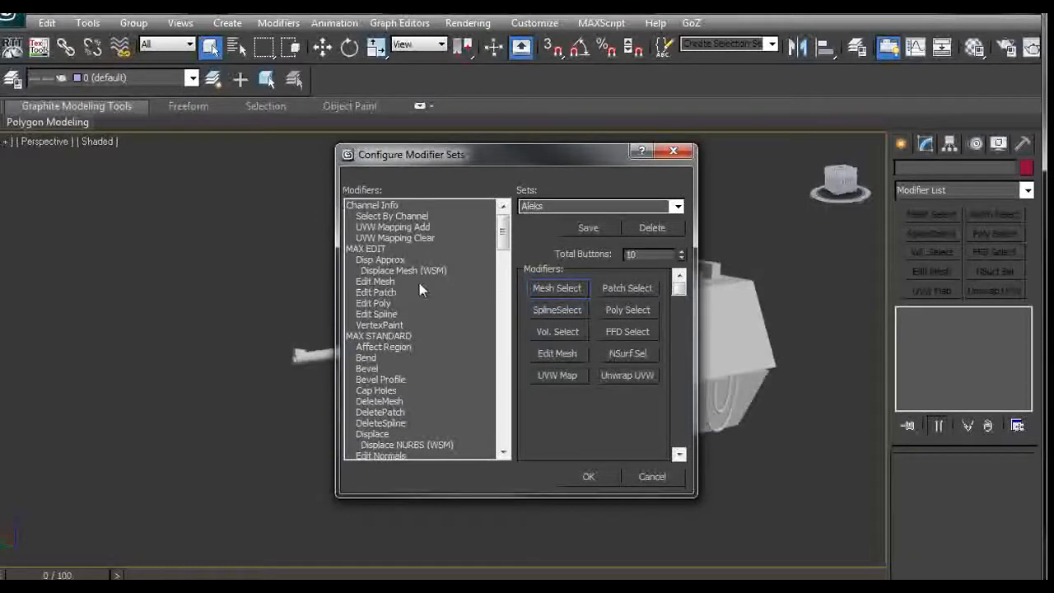
{"action": "mouse_move", "coordinate": [592, 270]}
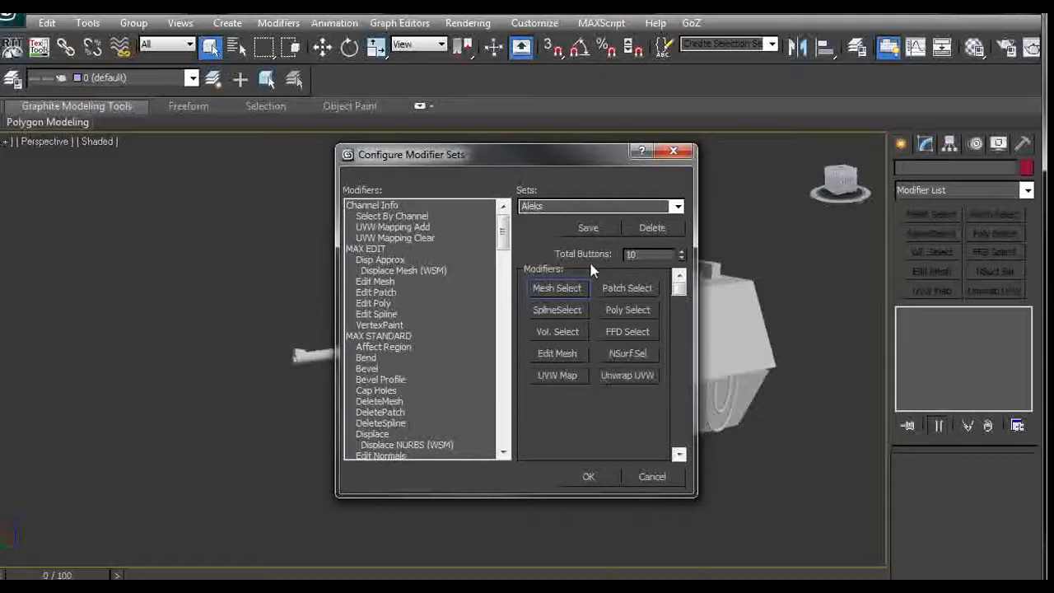
{"action": "mouse_move", "coordinate": [588, 262]}
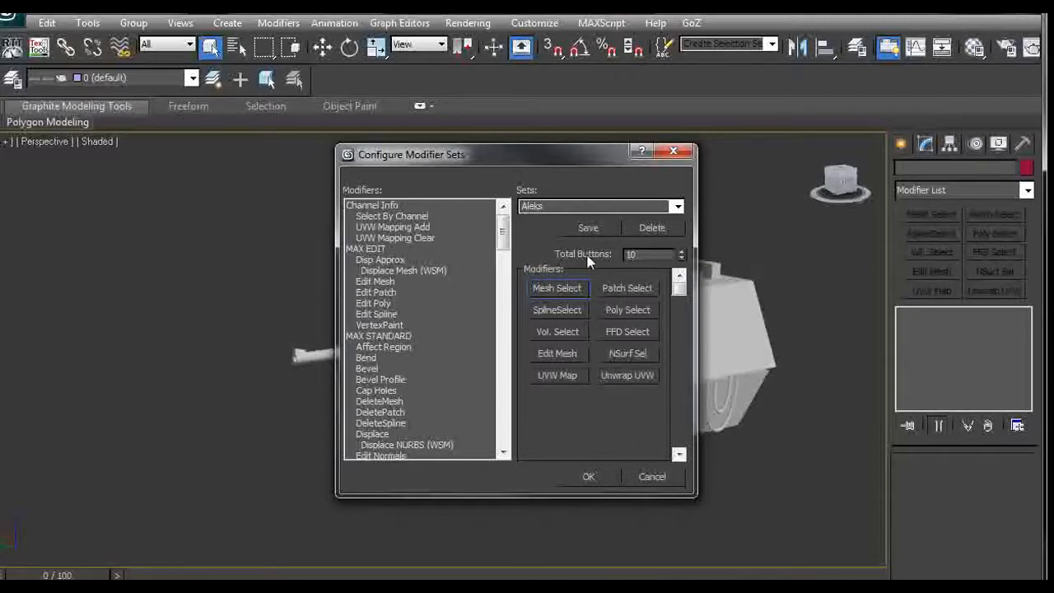
{"action": "mouse_move", "coordinate": [659, 255]}
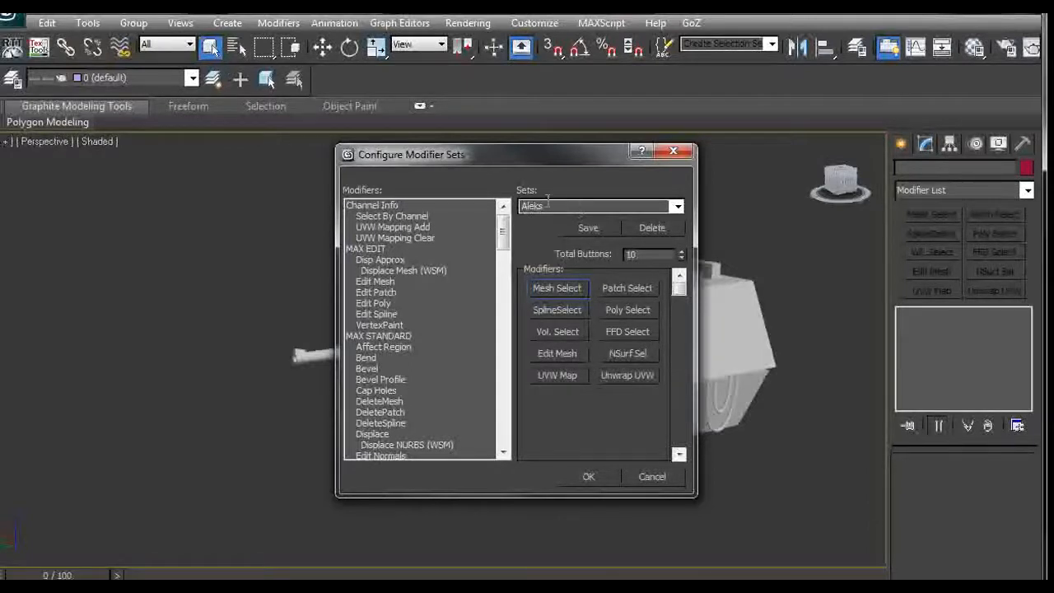
{"action": "mouse_move", "coordinate": [602, 255]}
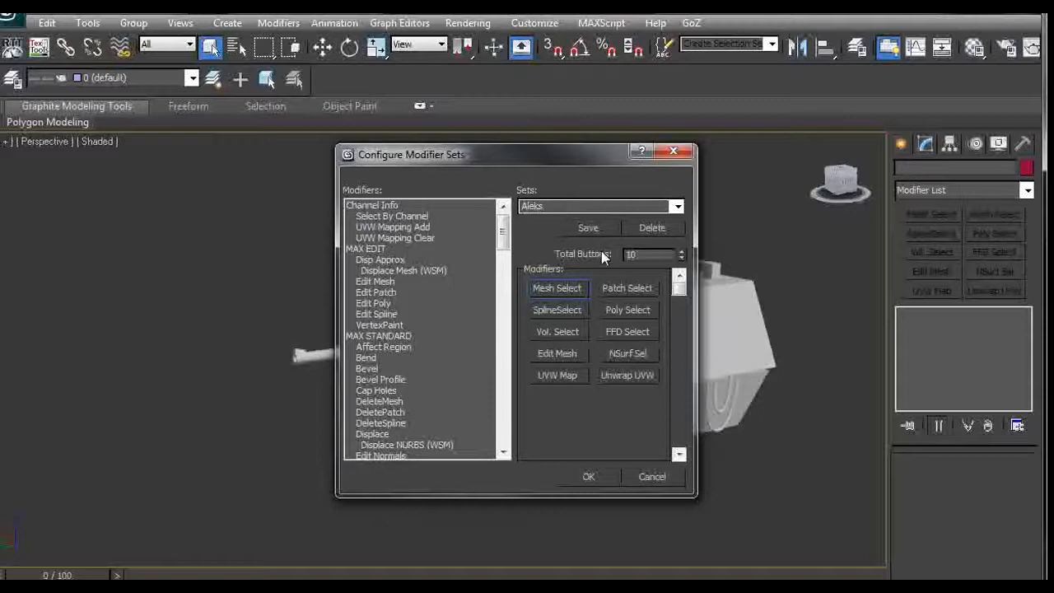